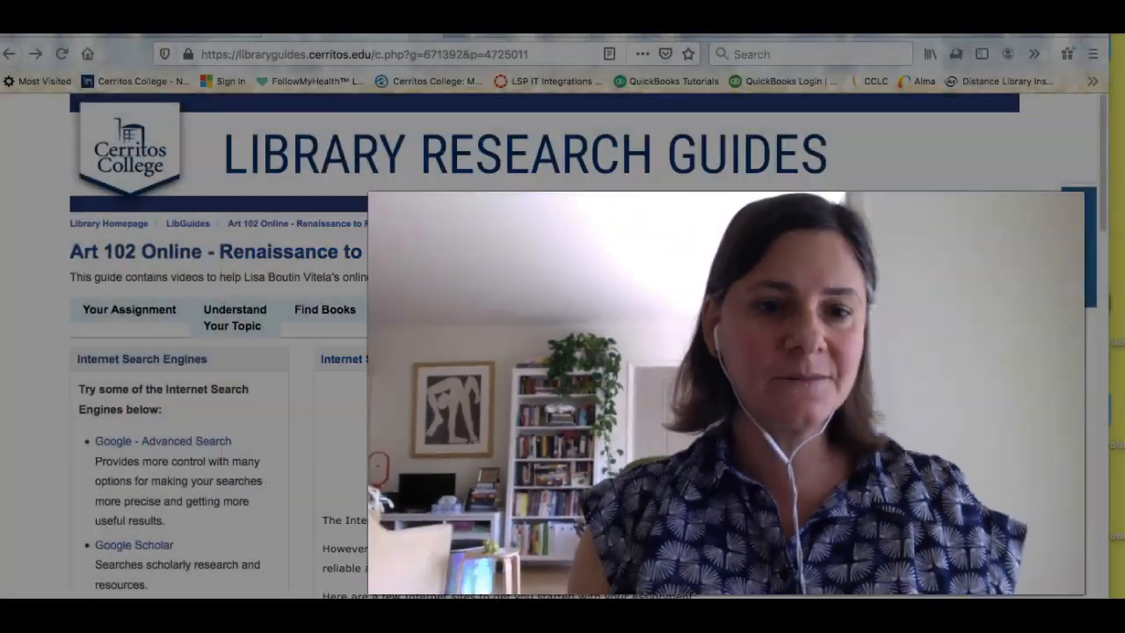
# Go from the Art 102 Find Websites page to Citation Guides: Citing Sources via the Works Cited link
pyautogui.click(517, 310)
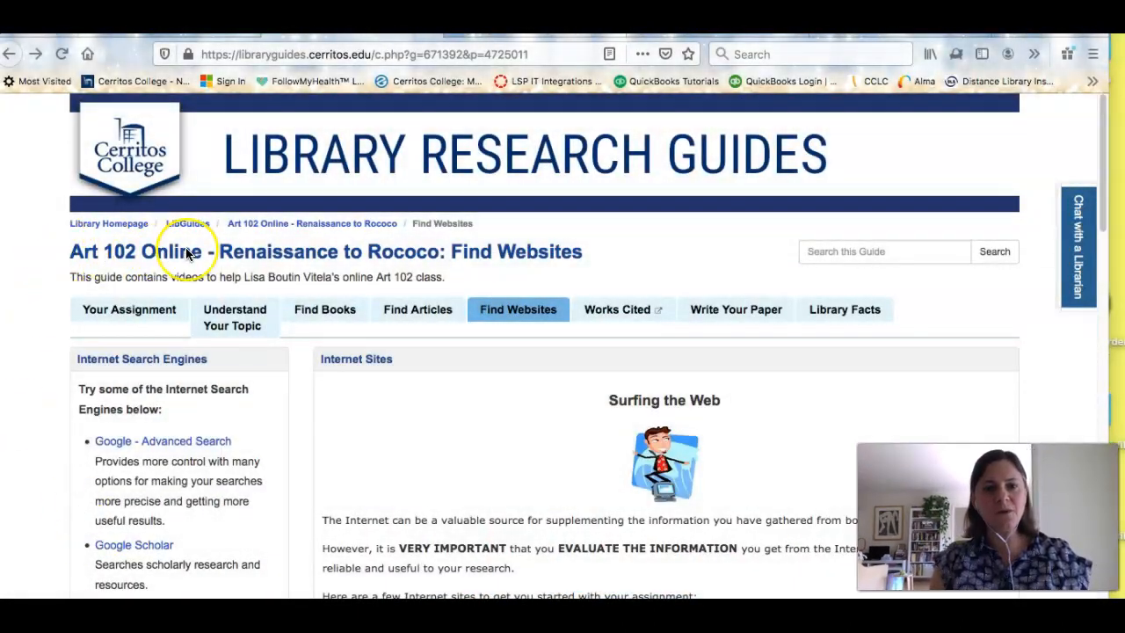
pyautogui.moveTo(615, 290)
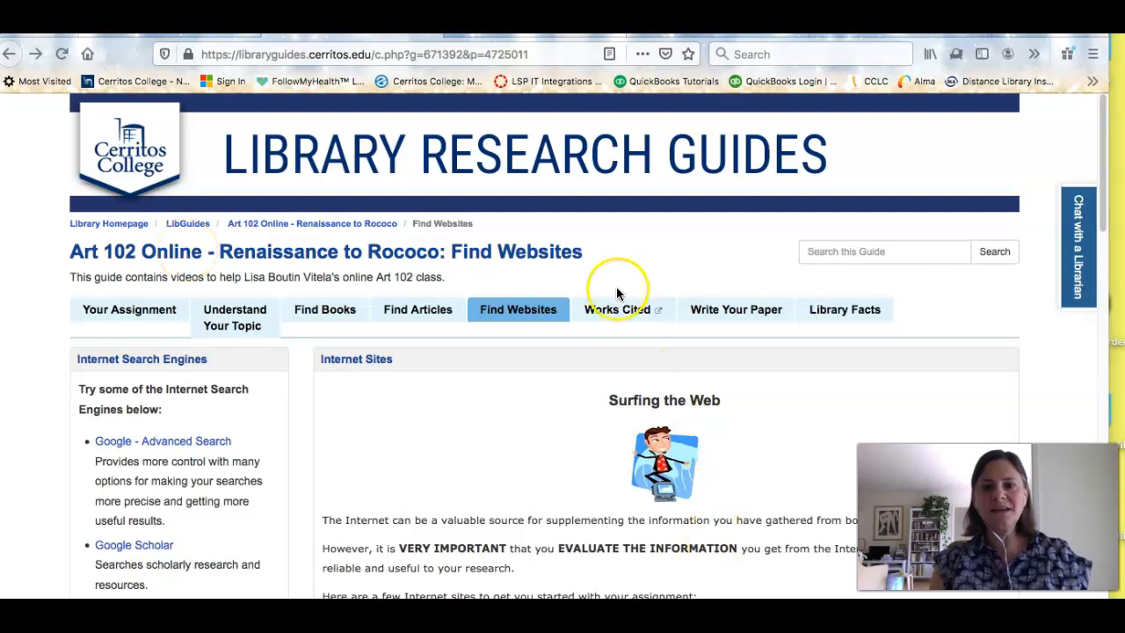
pyautogui.click(617, 310)
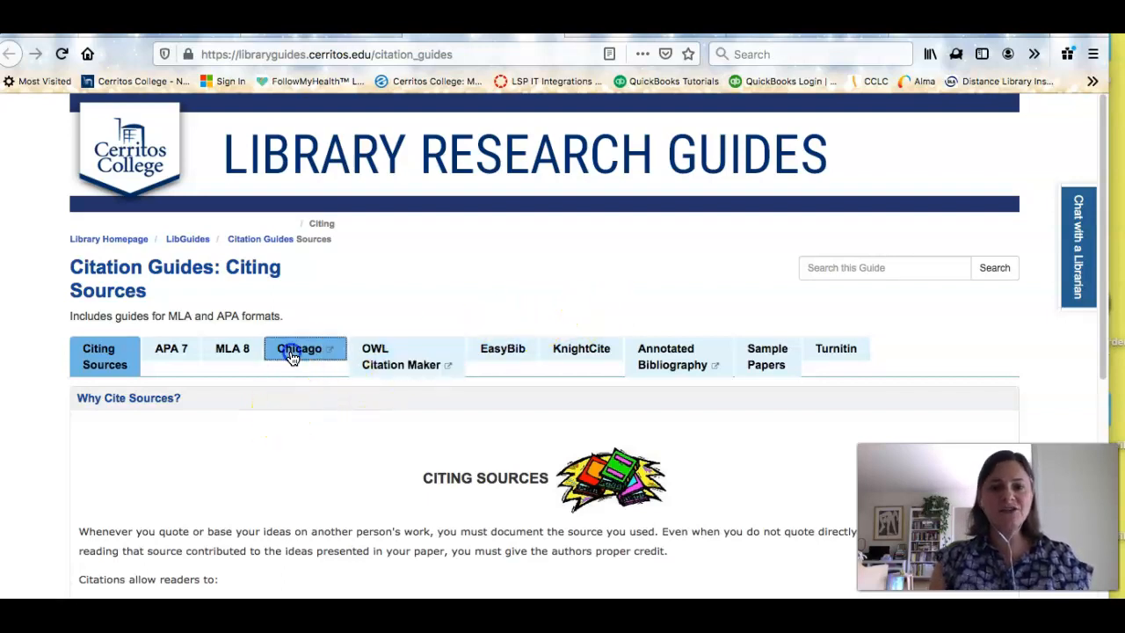
# Reach Purdue OWL's CMOS 17th Edition guide from the Chicago link and scroll to the Chicago topics sidebar
pyautogui.click(302, 355)
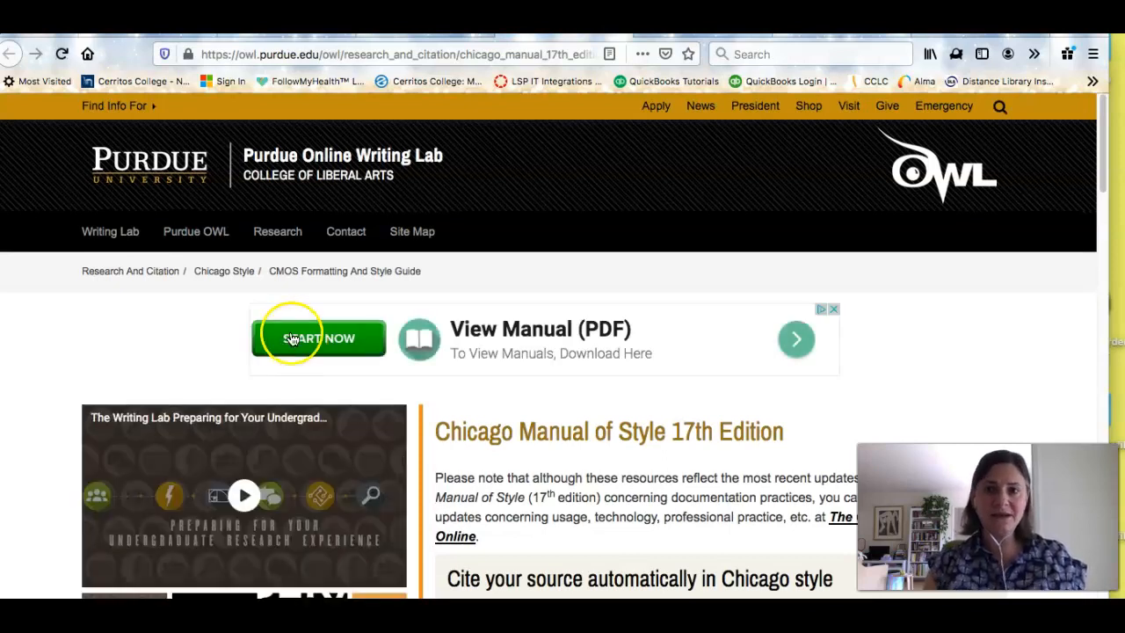
pyautogui.moveTo(137, 189)
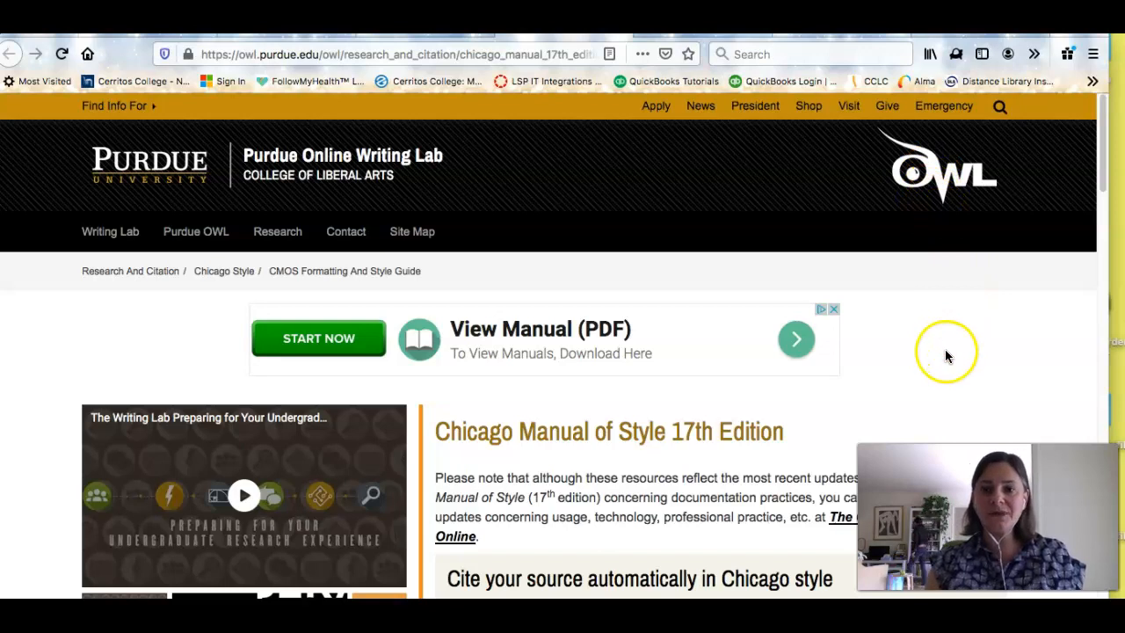
pyautogui.click(242, 496)
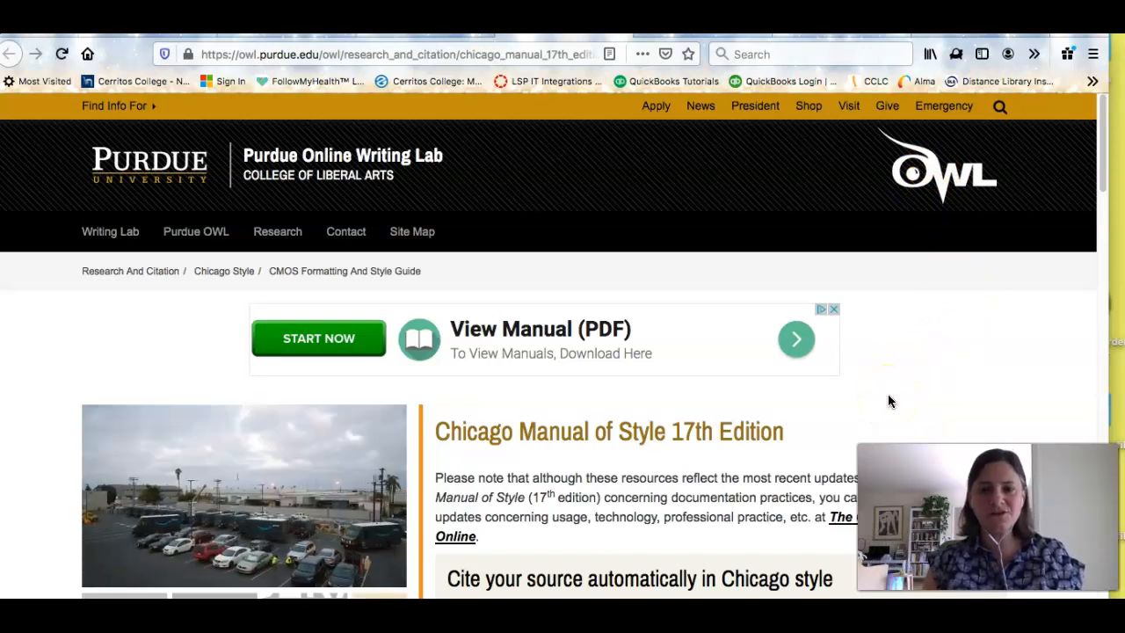
pyautogui.scroll(-3)
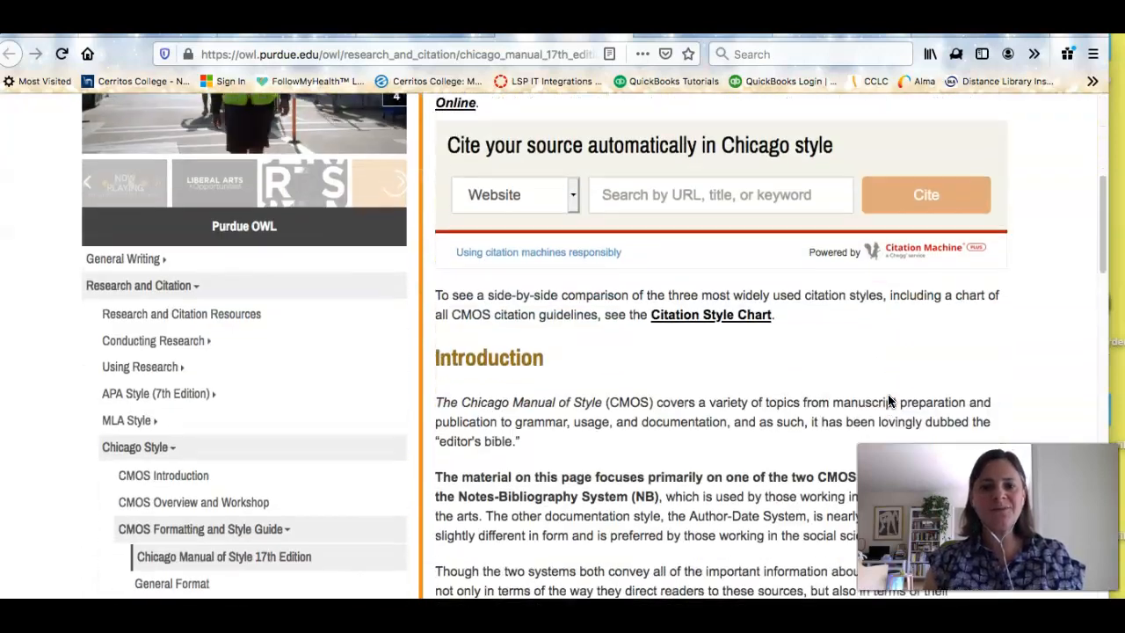
pyautogui.scroll(-3)
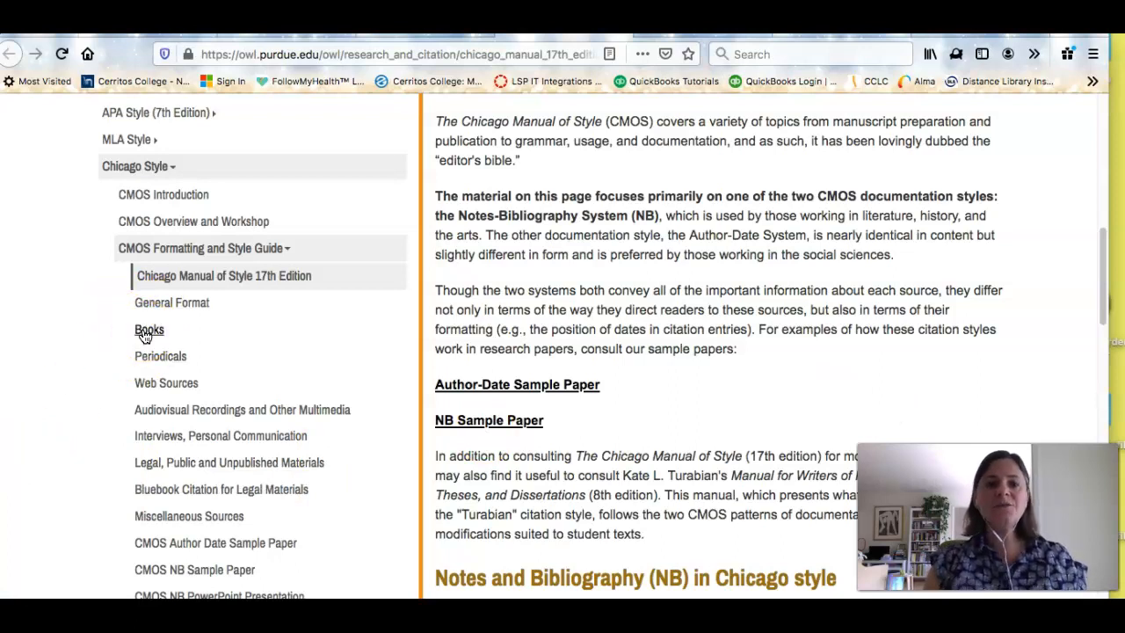
# Bring up the Books page of the Chicago guide and scroll to its bibliography entry model
pyautogui.click(148, 328)
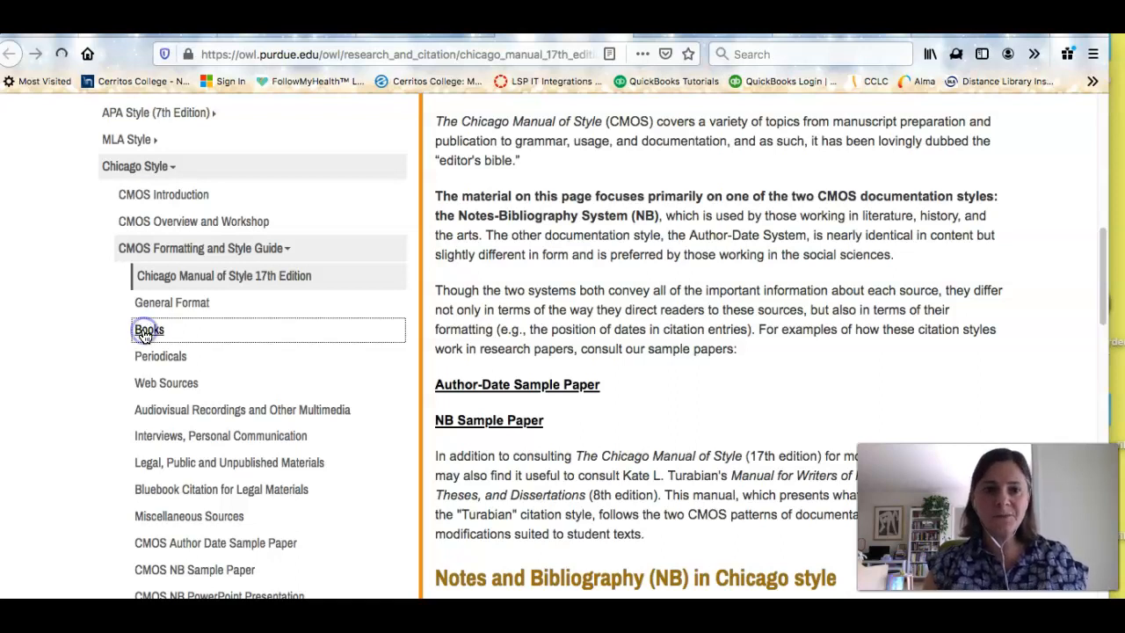
pyautogui.click(147, 328)
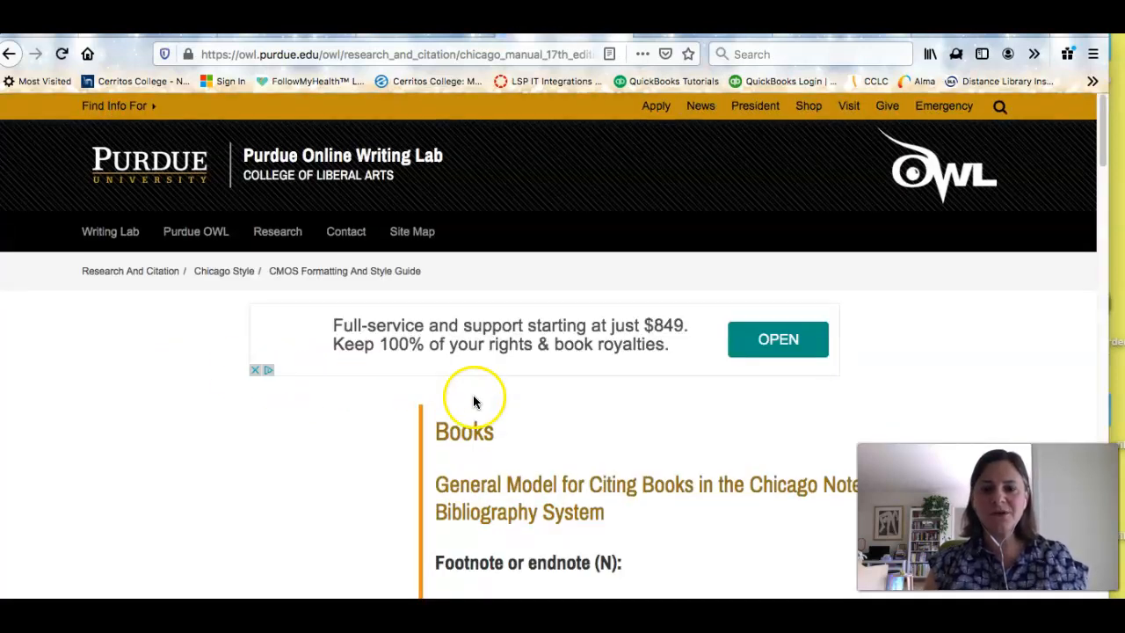
pyautogui.scroll(-3)
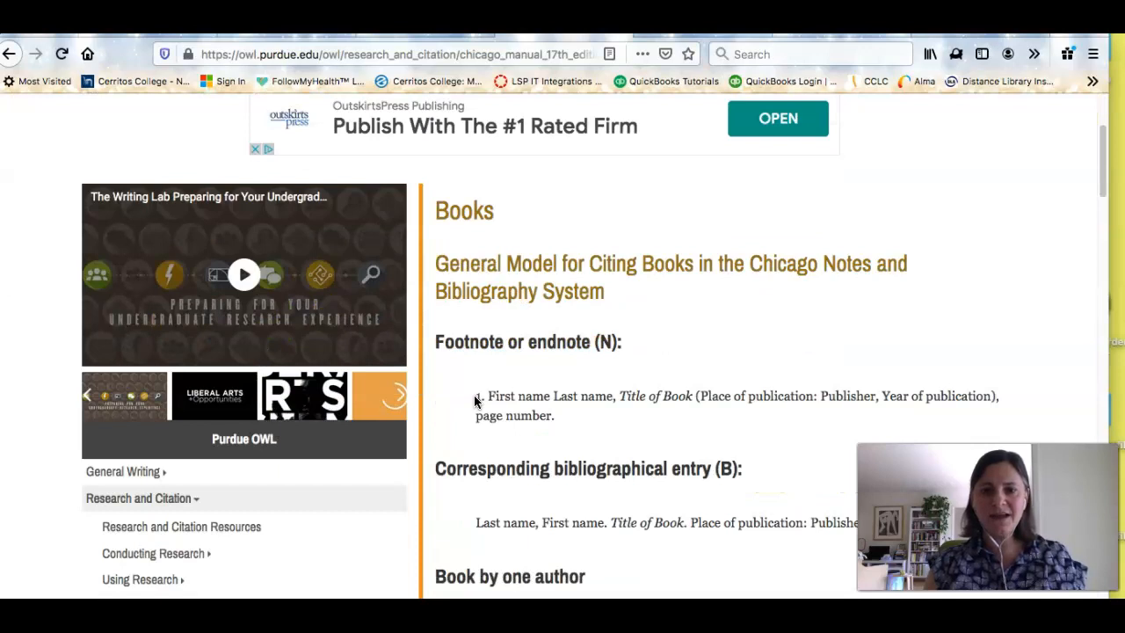
pyautogui.scroll(-3)
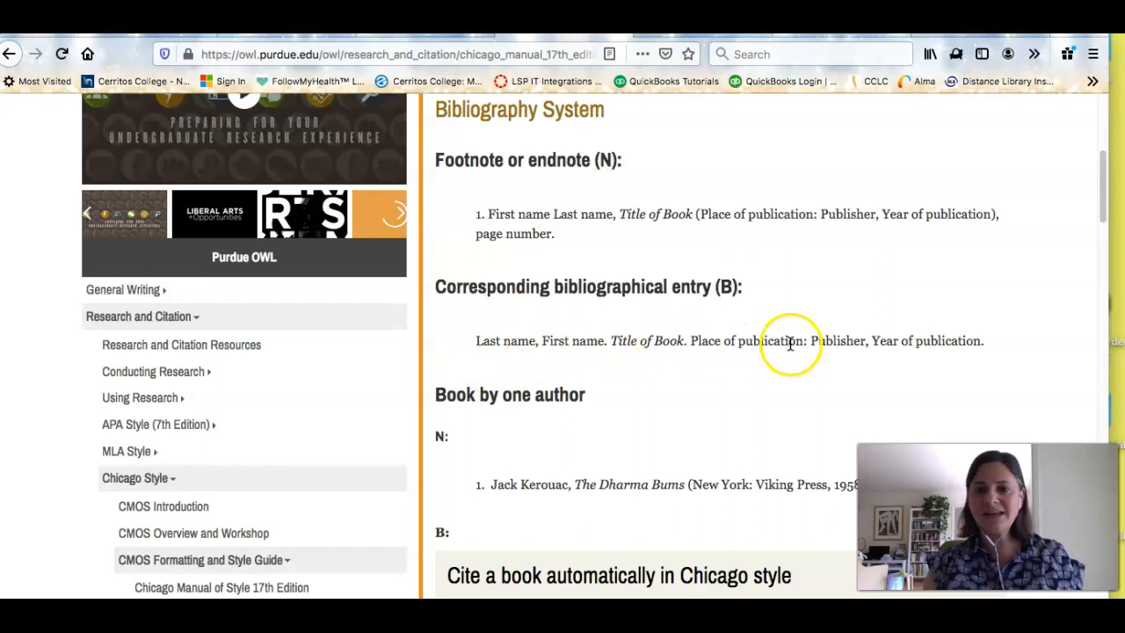
pyautogui.moveTo(974, 341)
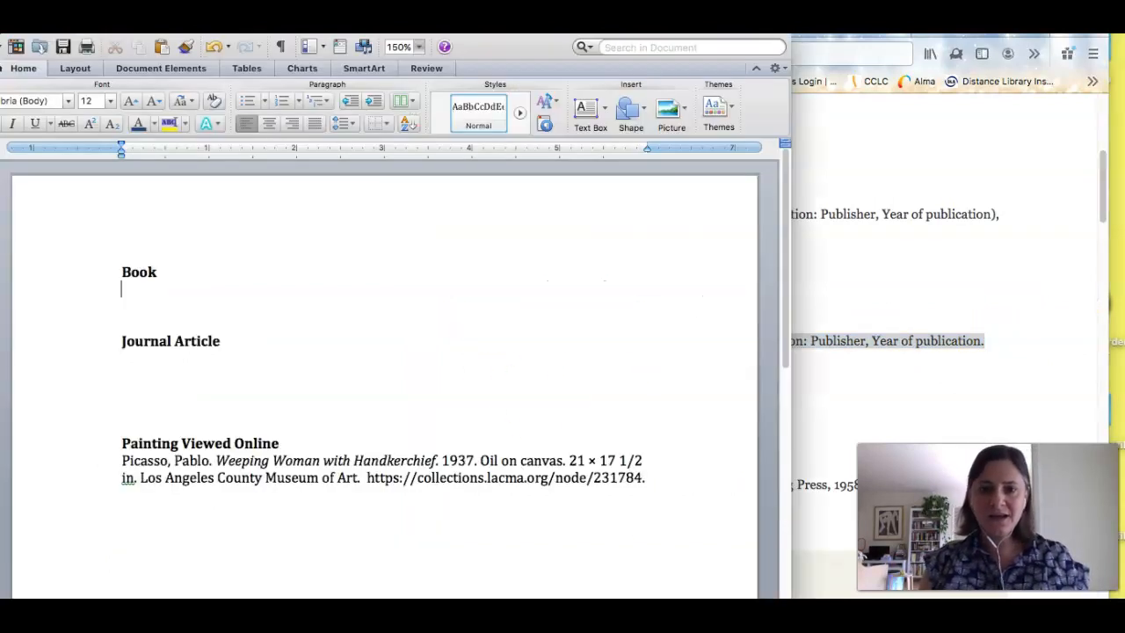
# Enter 'Last name, First name. Title of Book. Place of publication: Publisher, Year of publication.' under the Book heading
pyautogui.write('Last name, First name. Title of Book. Place of publication: Publisher, Year of publication.')
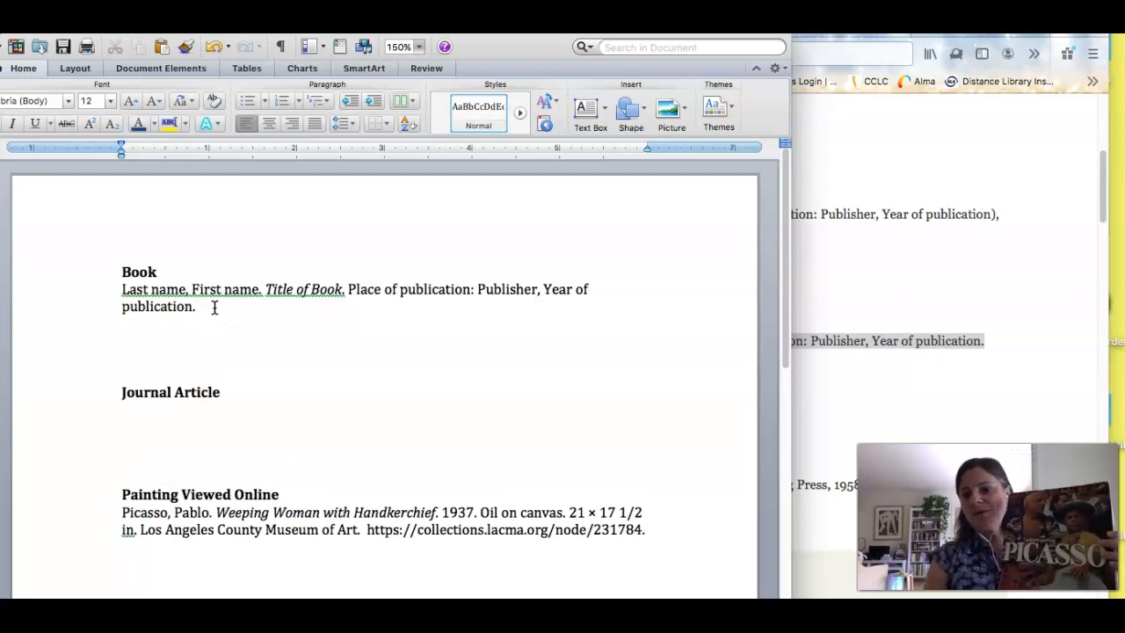
pyautogui.click(123, 341)
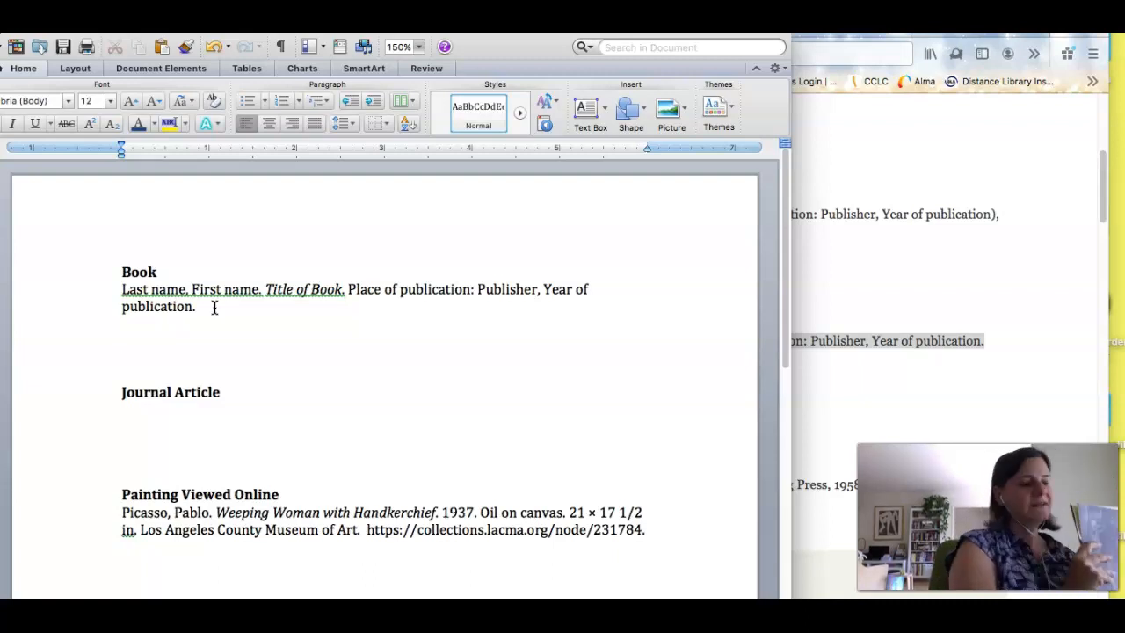
pyautogui.click(123, 341)
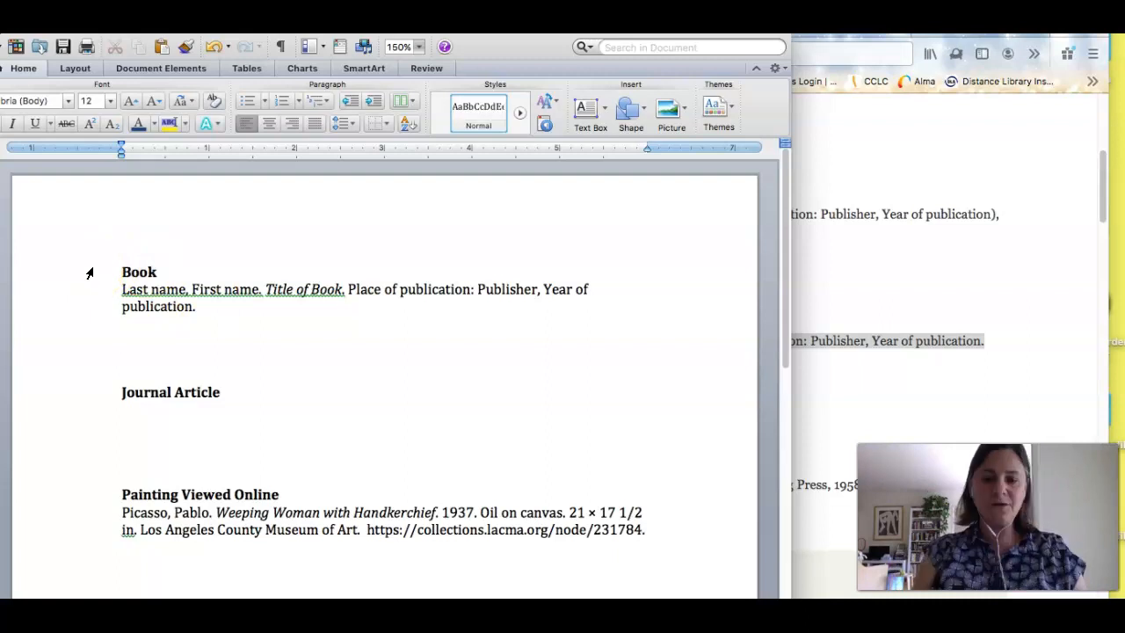
# Enter 'Porzio, Domenico. Understanding Picasso. New York: Newsweek Books. 1974.' on a new line below the template
pyautogui.write('Porzio.')
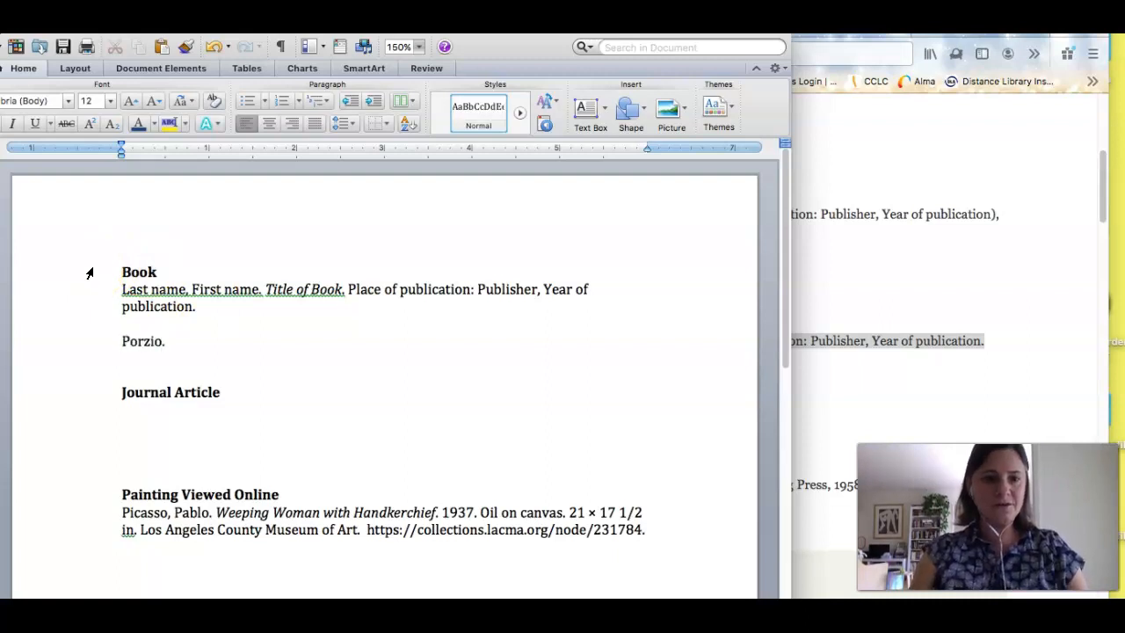
pyautogui.write(', Domenico')
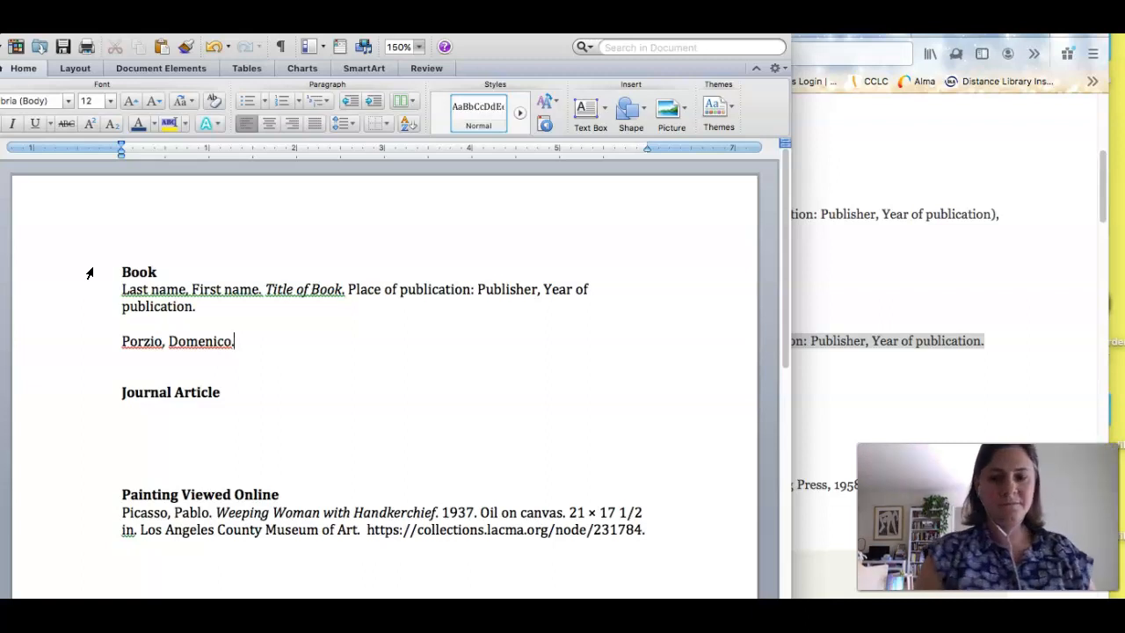
pyautogui.write('Understan')
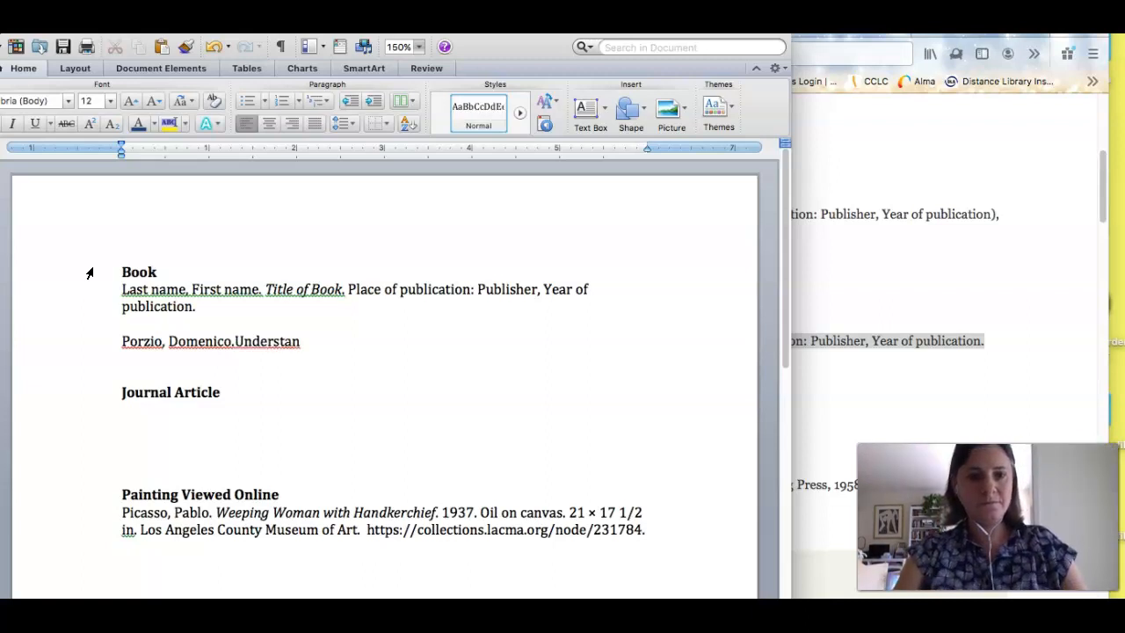
pyautogui.write('ding Picasso.')
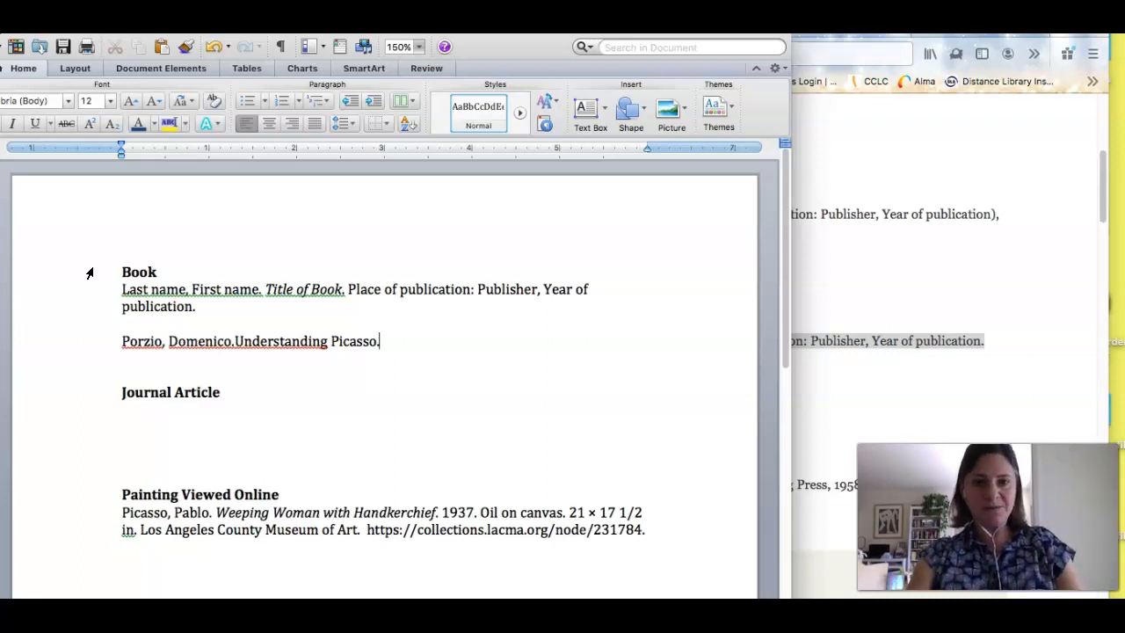
pyautogui.write('New York')
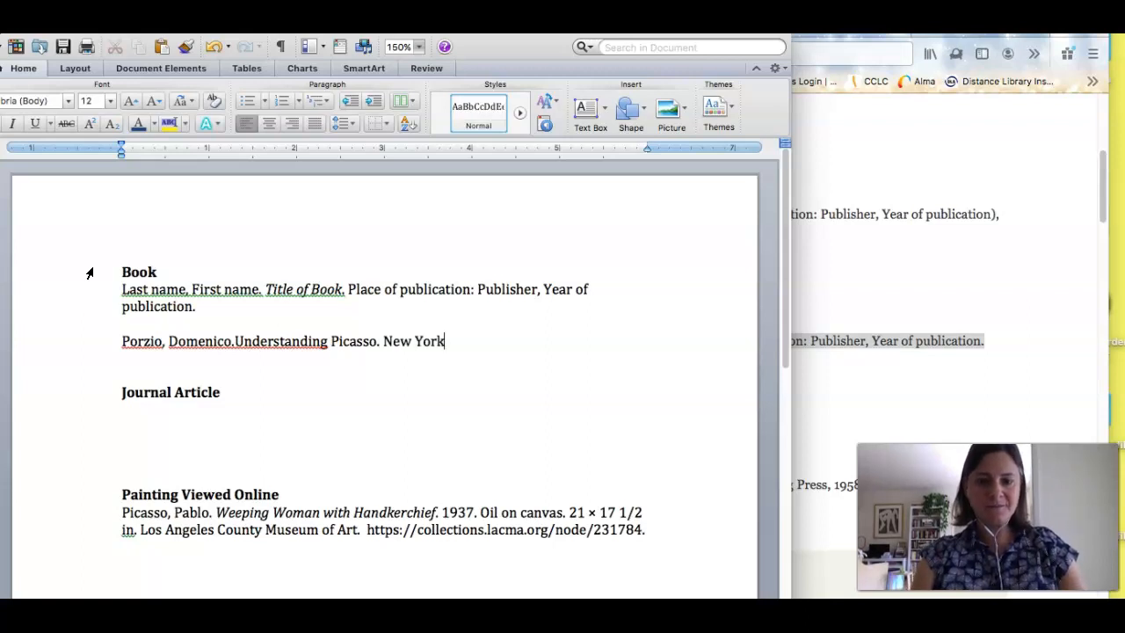
pyautogui.write(': Newsweek Books')
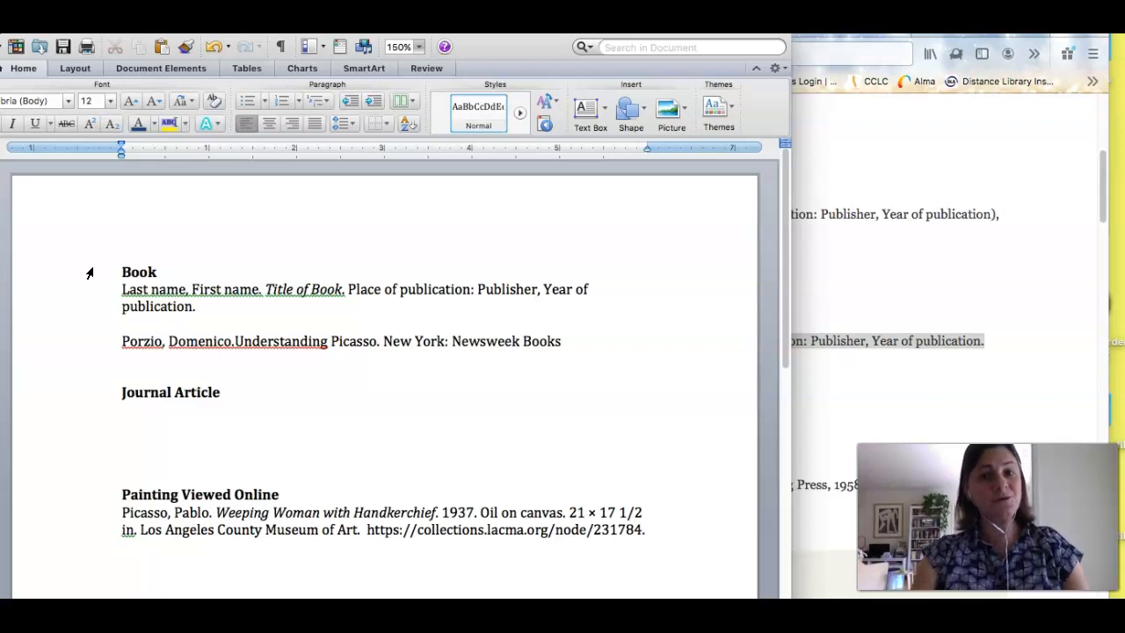
pyautogui.write('.')
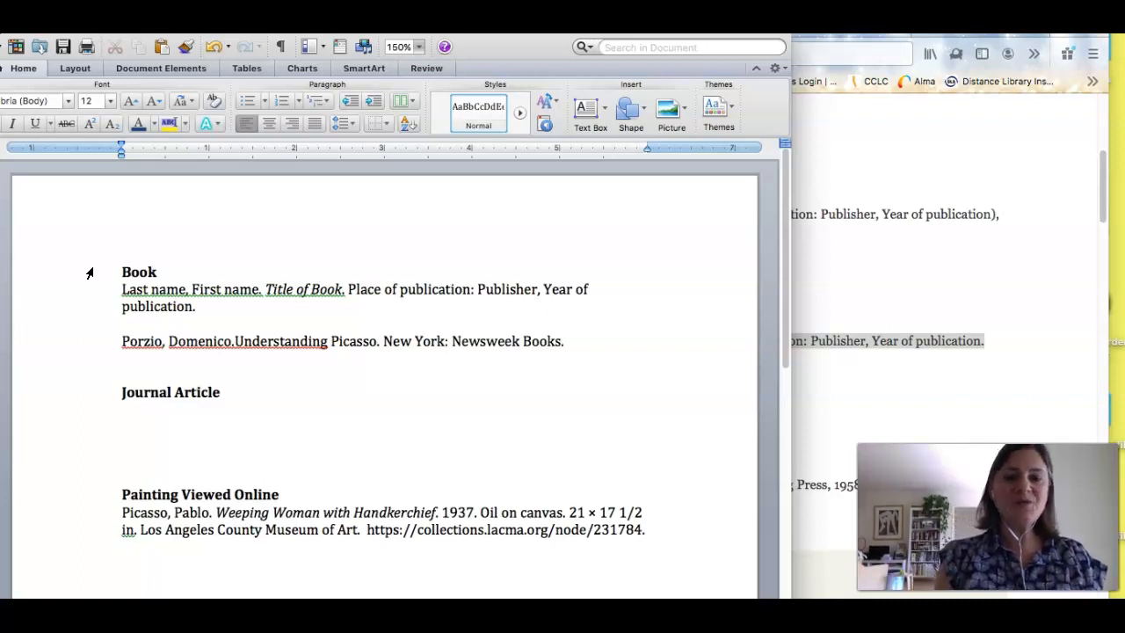
pyautogui.click(562, 341)
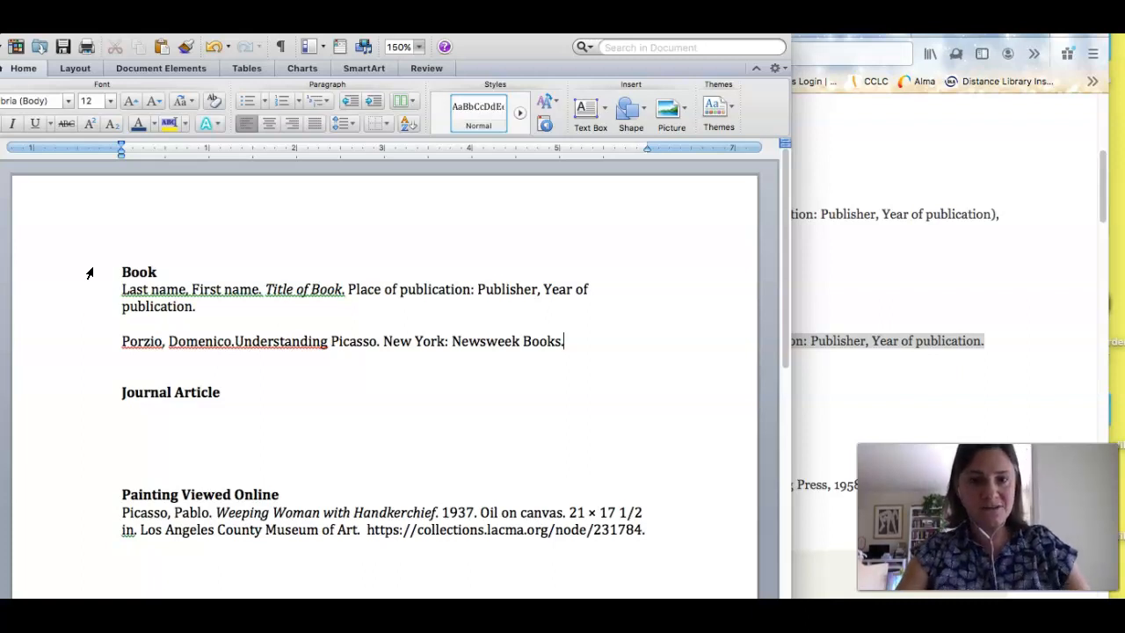
pyautogui.write('1974.')
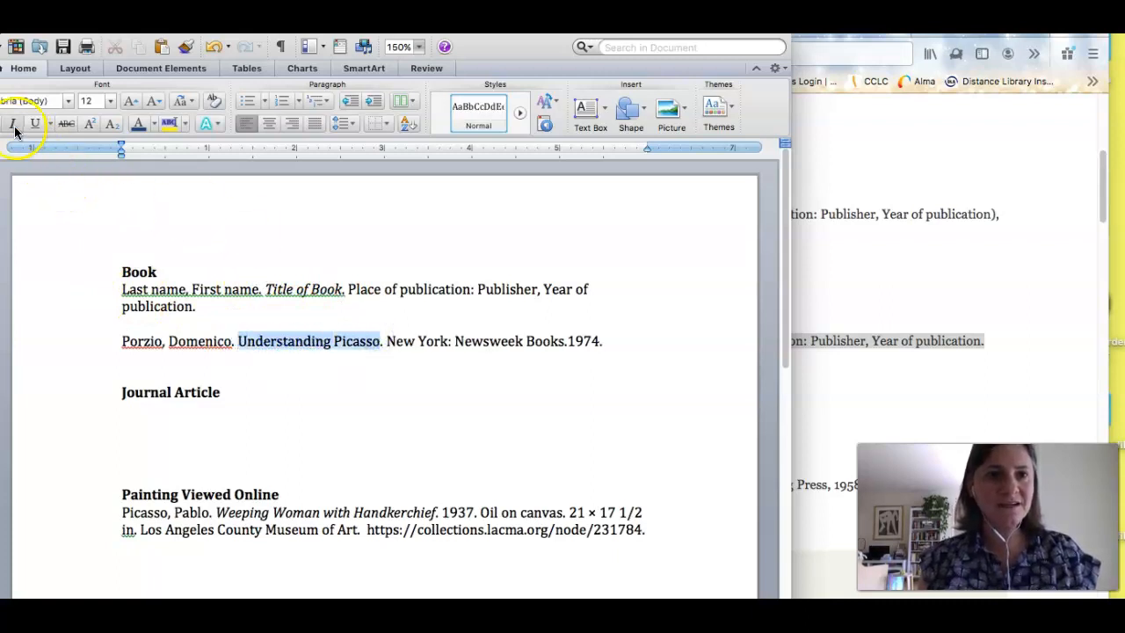
pyautogui.click(12, 123)
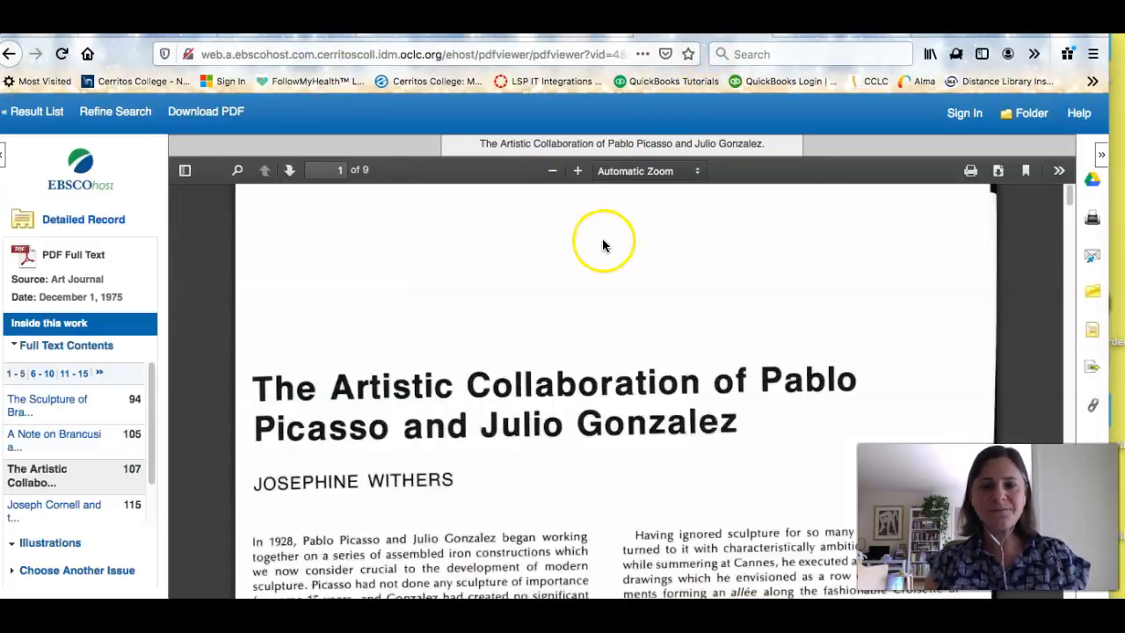
pyautogui.moveTo(622, 308)
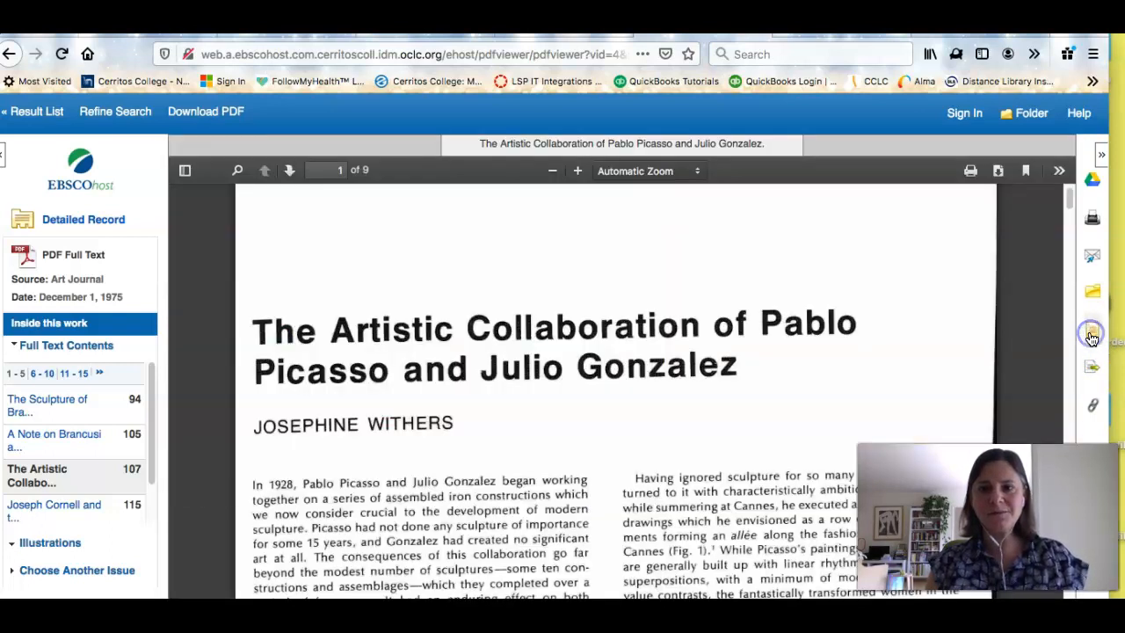
# Copy EBSCOhost's Chicago author-date citation for Withers's 1975 Picasso article and paste it under Journal Article
pyautogui.click(1092, 336)
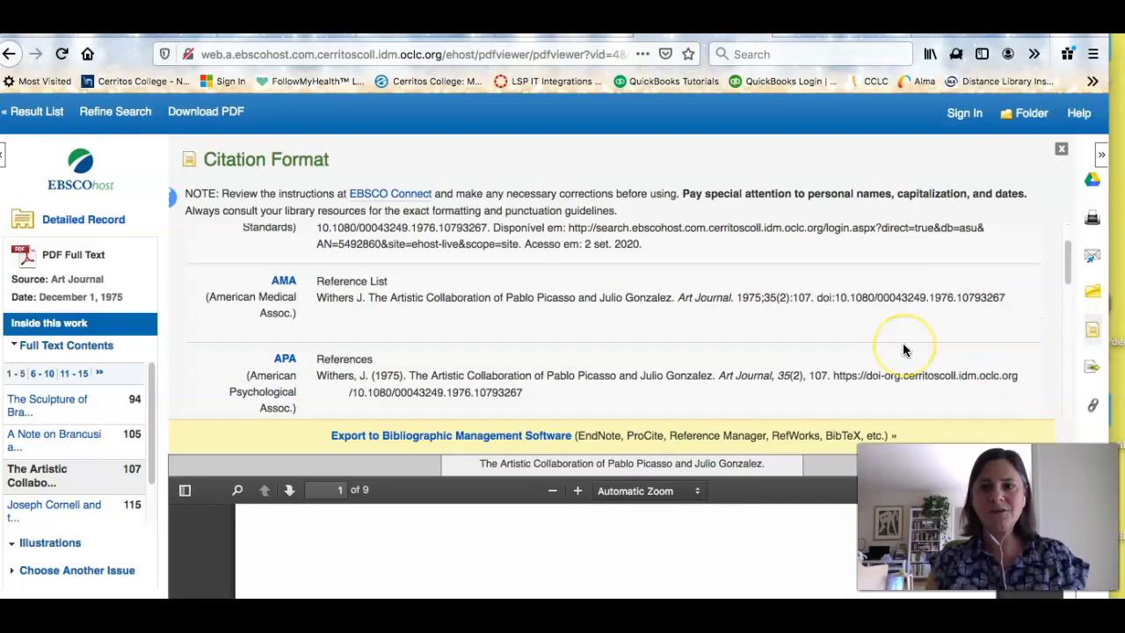
pyautogui.scroll(-3)
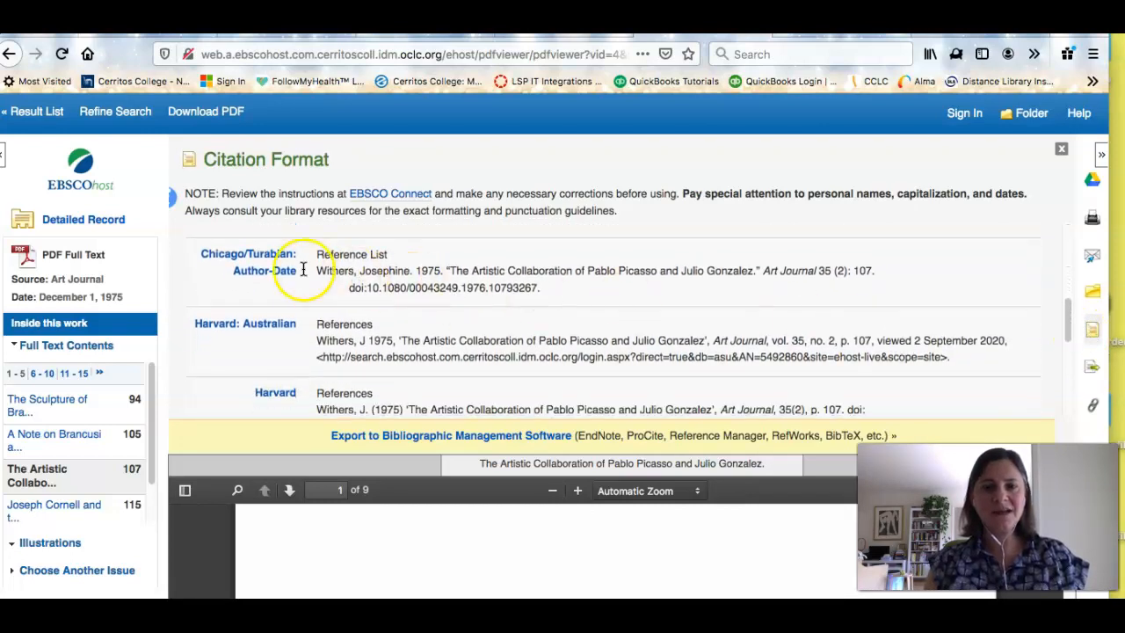
pyautogui.moveTo(317, 271); pyautogui.dragTo(541, 288)
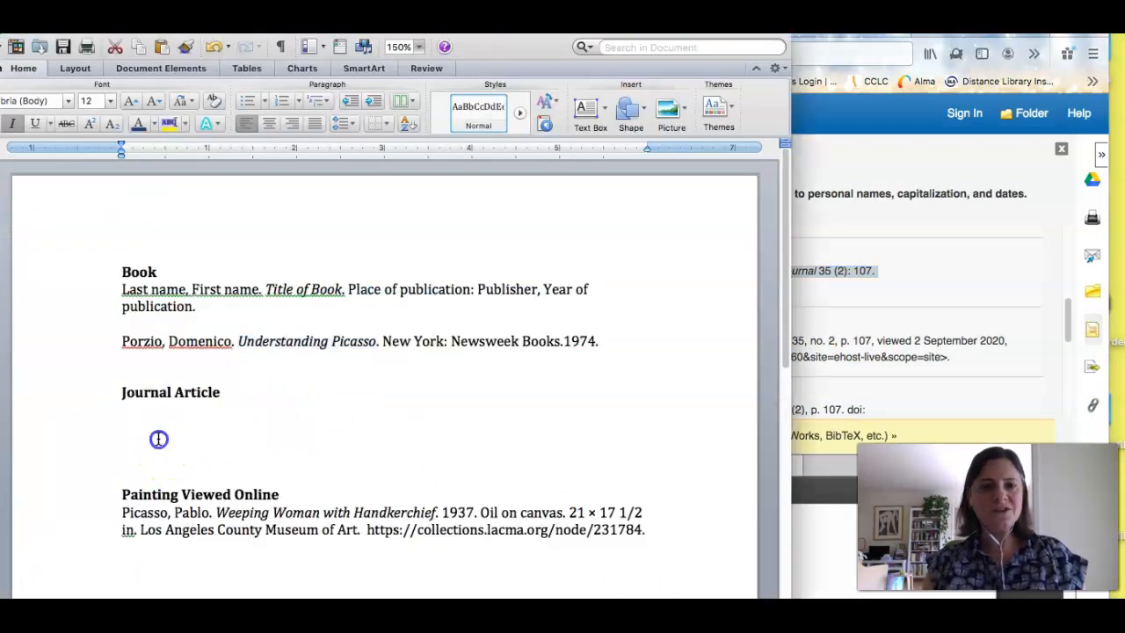
pyautogui.write('Withers, Josephine. 1975. "The Artistic Collaboration of Pablo Picasso and Julio Gonzalez." Art Journal 35 (2): 107. doi:10.1080/00043249.1976.10793267.')
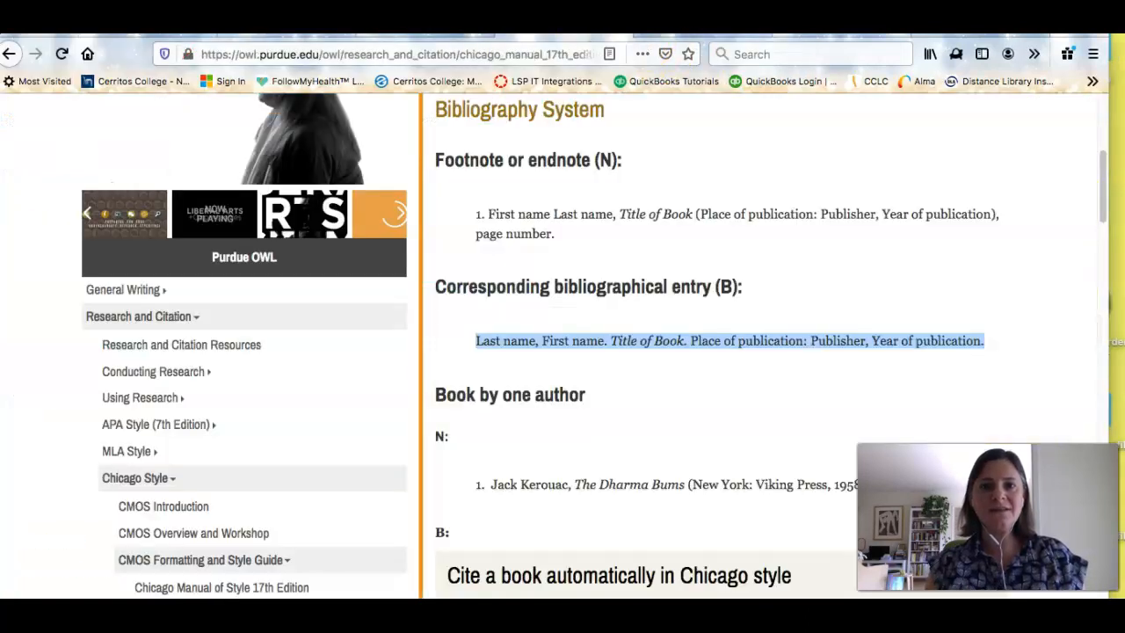
pyautogui.moveTo(639, 413)
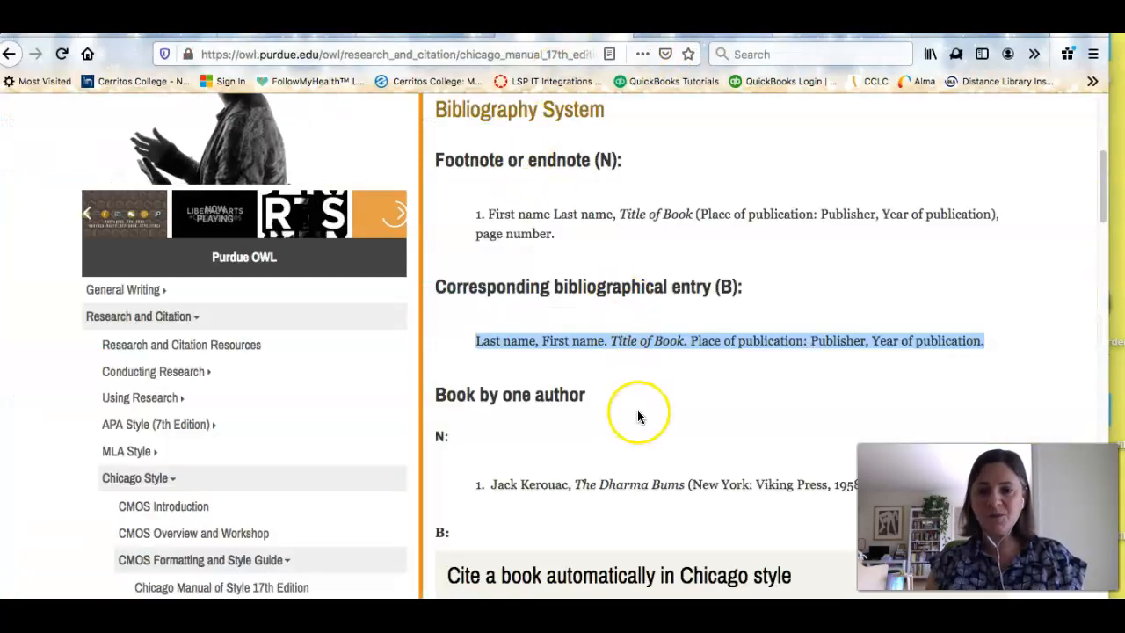
pyautogui.moveTo(327, 406)
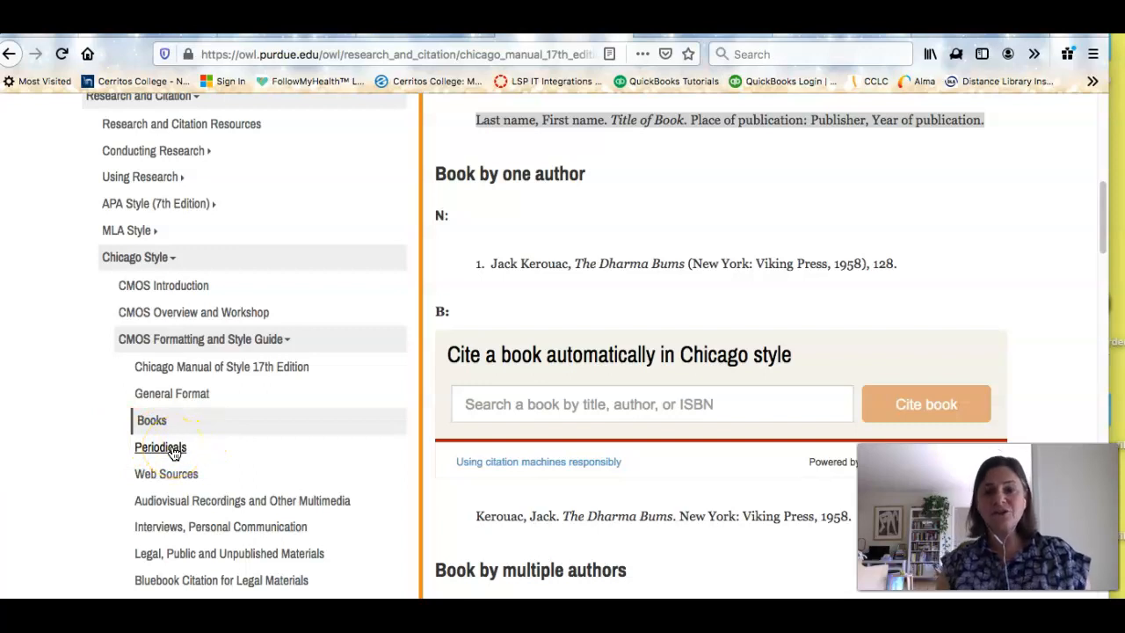
# Load the Chicago Periodicals page and scroll down to its Electronic Journals guidance
pyautogui.click(162, 449)
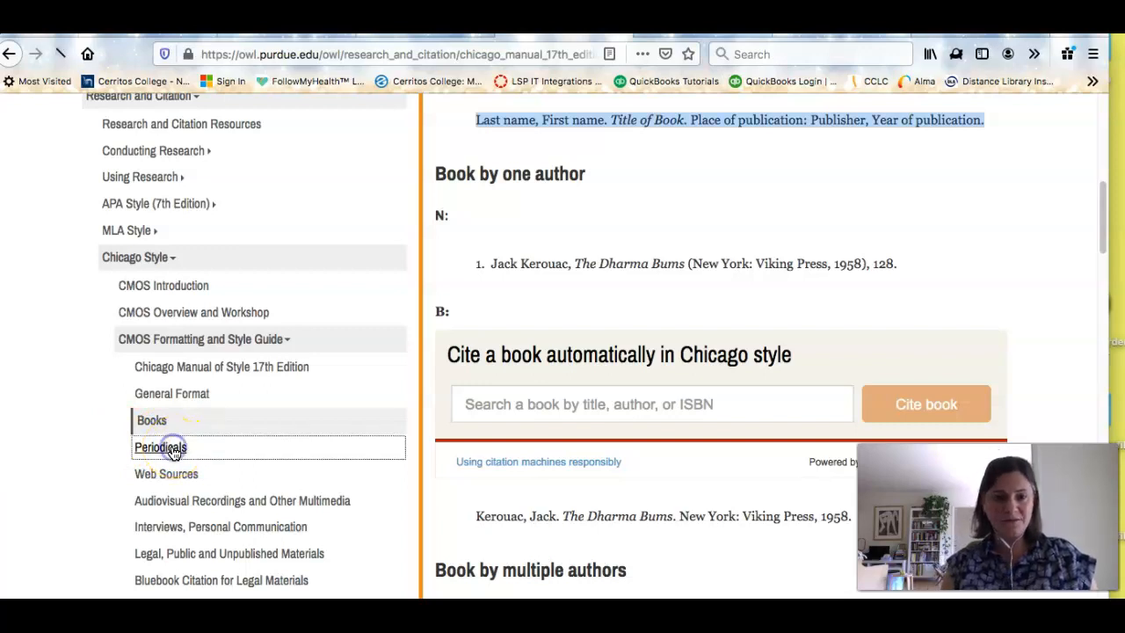
pyautogui.click(160, 446)
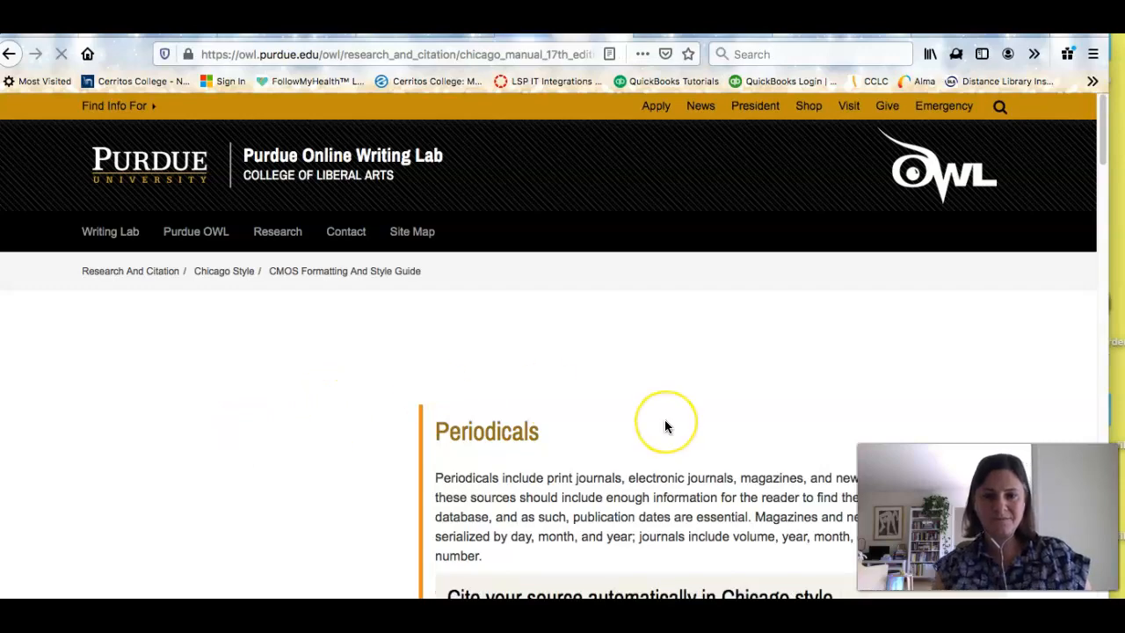
pyautogui.scroll(-3)
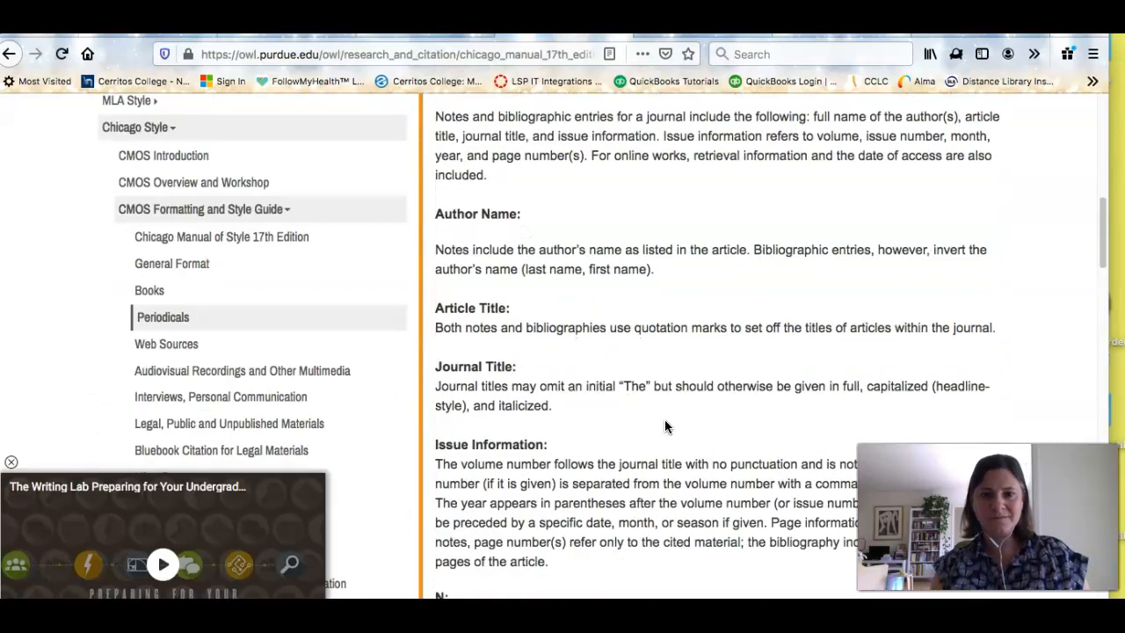
pyautogui.scroll(-3)
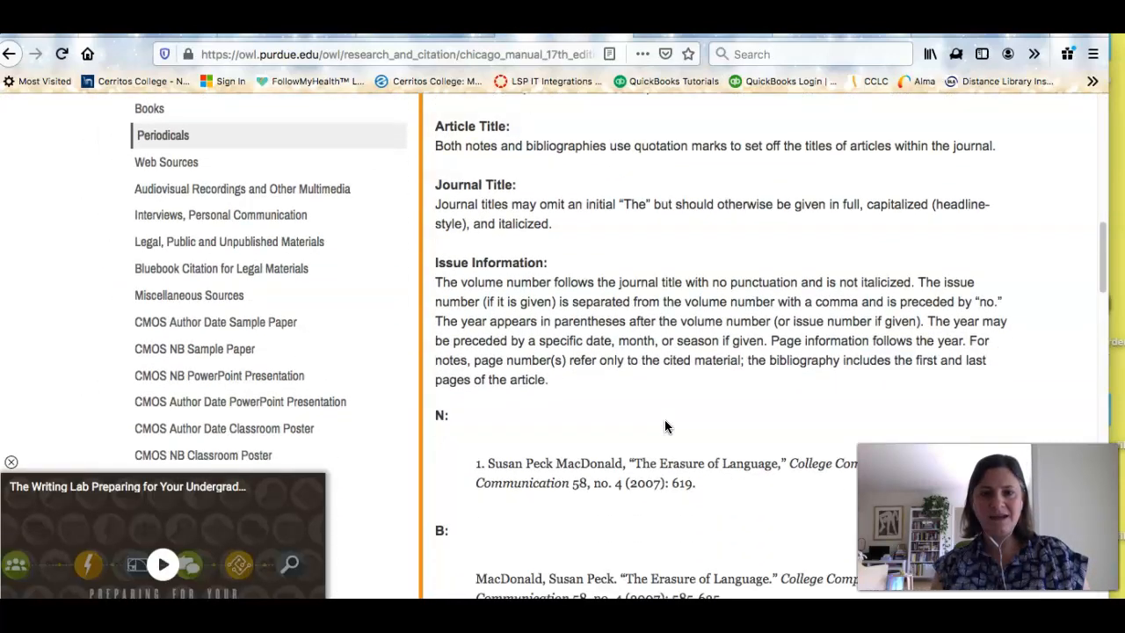
pyautogui.scroll(-3)
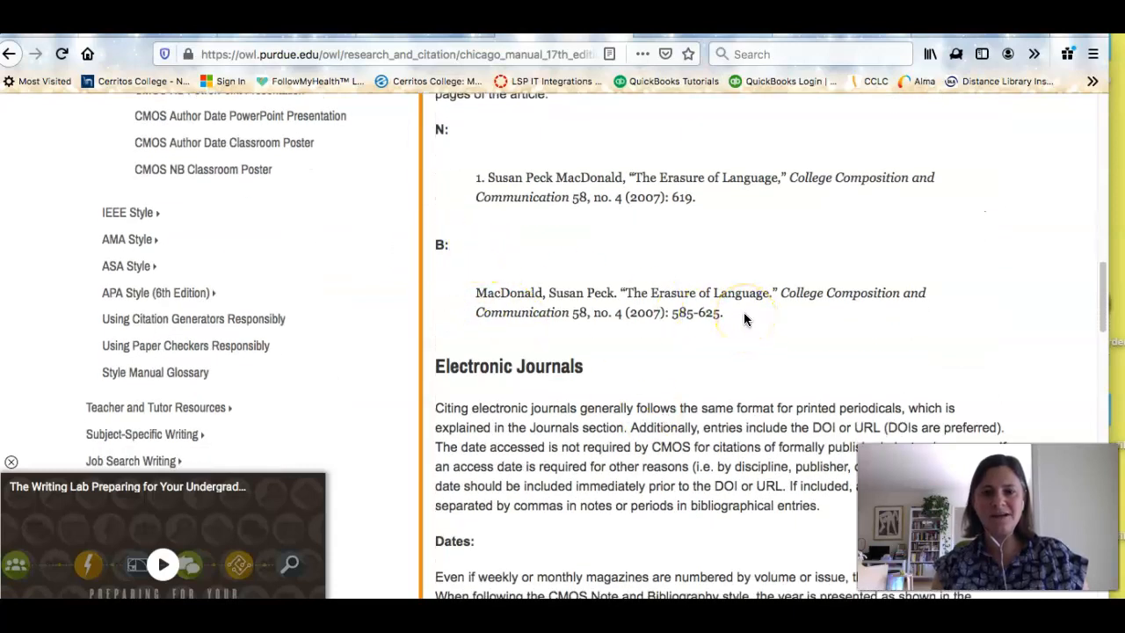
pyautogui.scroll(-3)
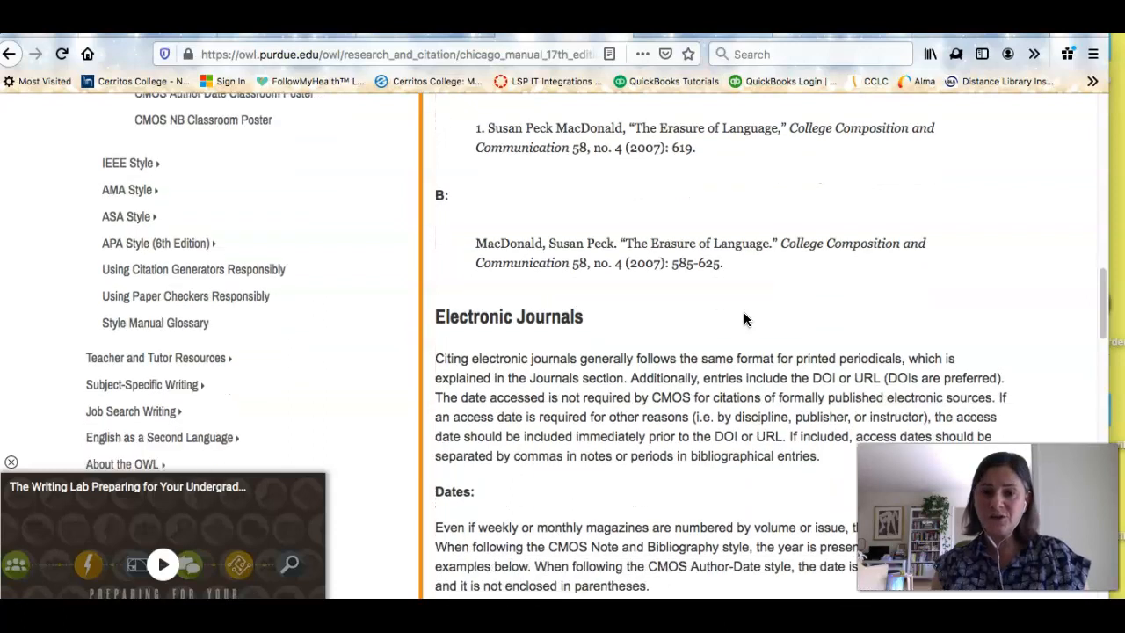
pyautogui.scroll(-3)
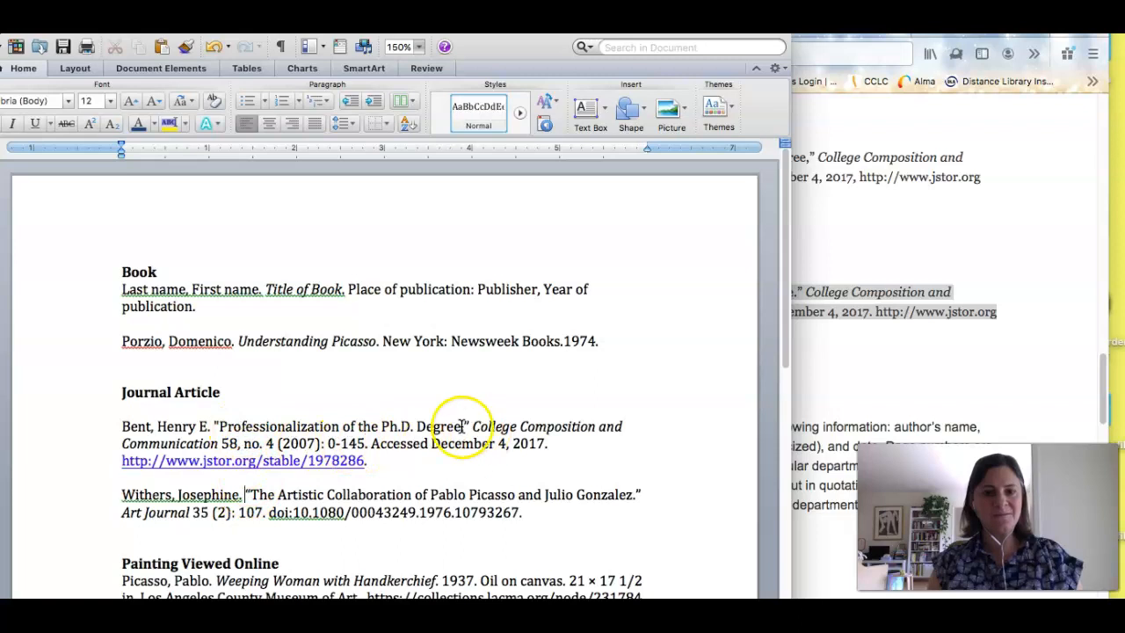
pyautogui.moveTo(200, 513)
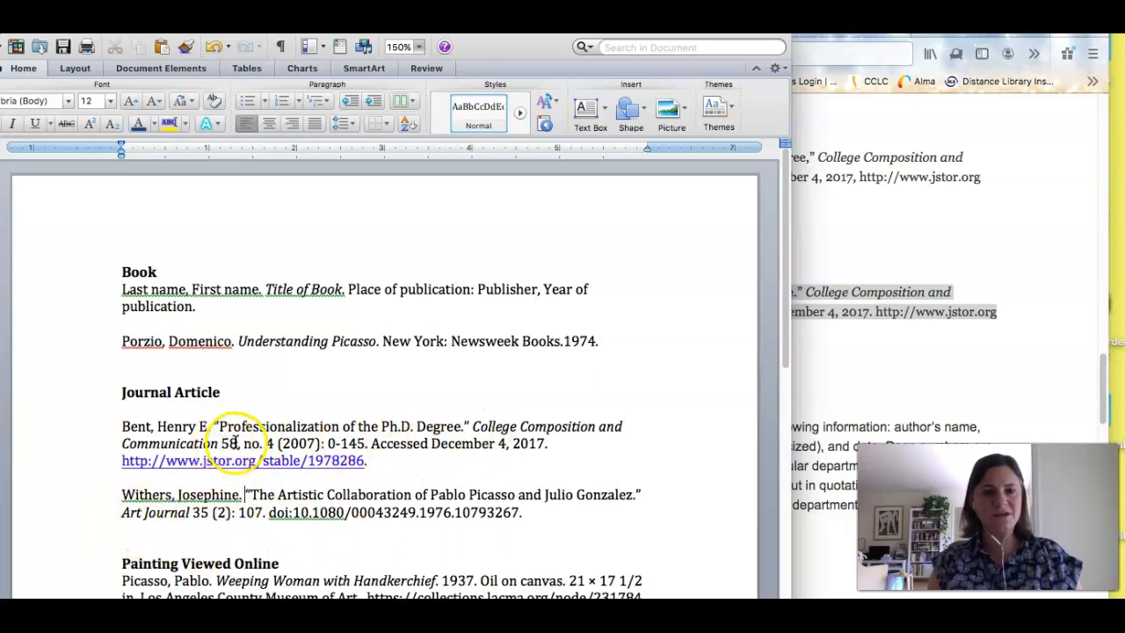
pyautogui.moveTo(215, 513)
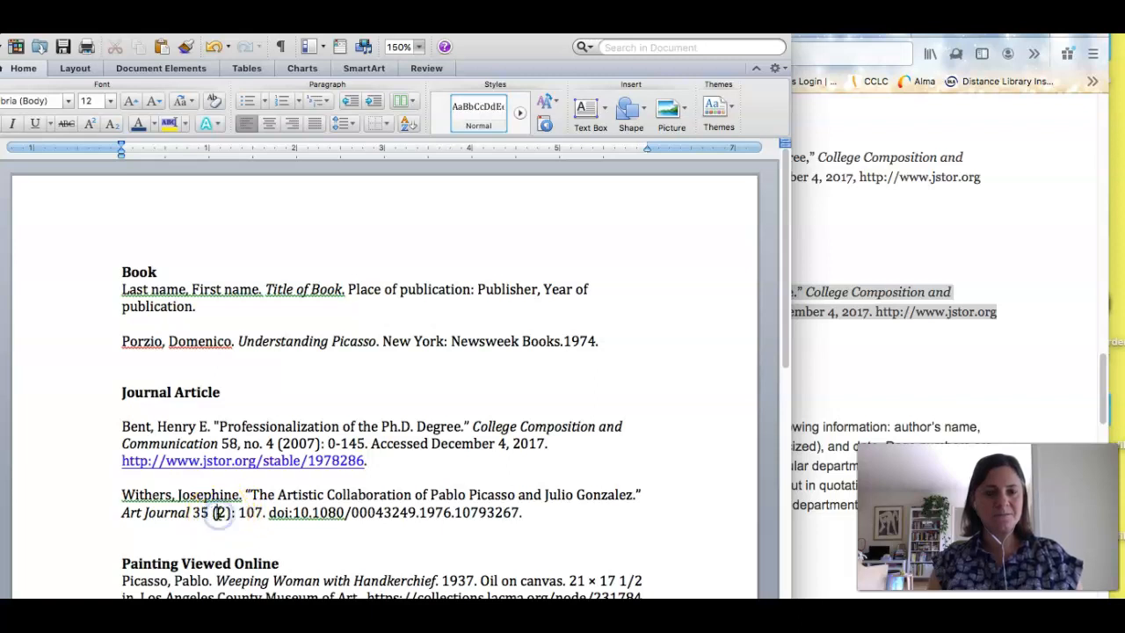
# Edit the Withers entry to '35 no.2 (1975): 107' and select the sample Bent journal citation
pyautogui.click(218, 513)
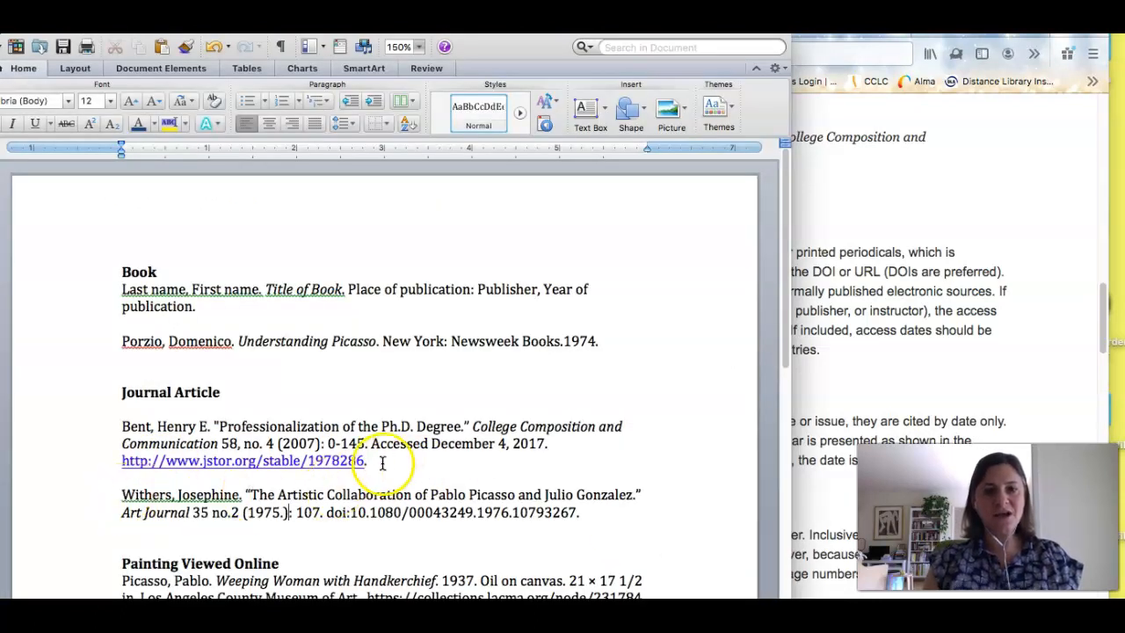
pyautogui.moveTo(123, 427); pyautogui.dragTo(369, 461)
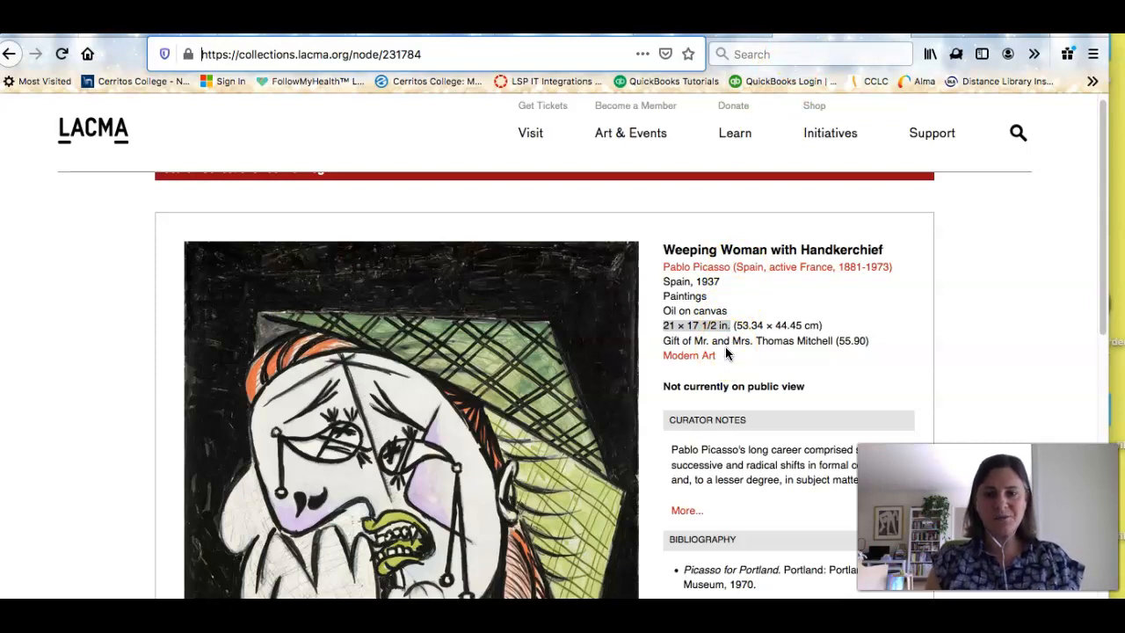
# Scroll through LACMA's Weeping Woman with Handkerchief object page to review the painting's details
pyautogui.scroll(-3)
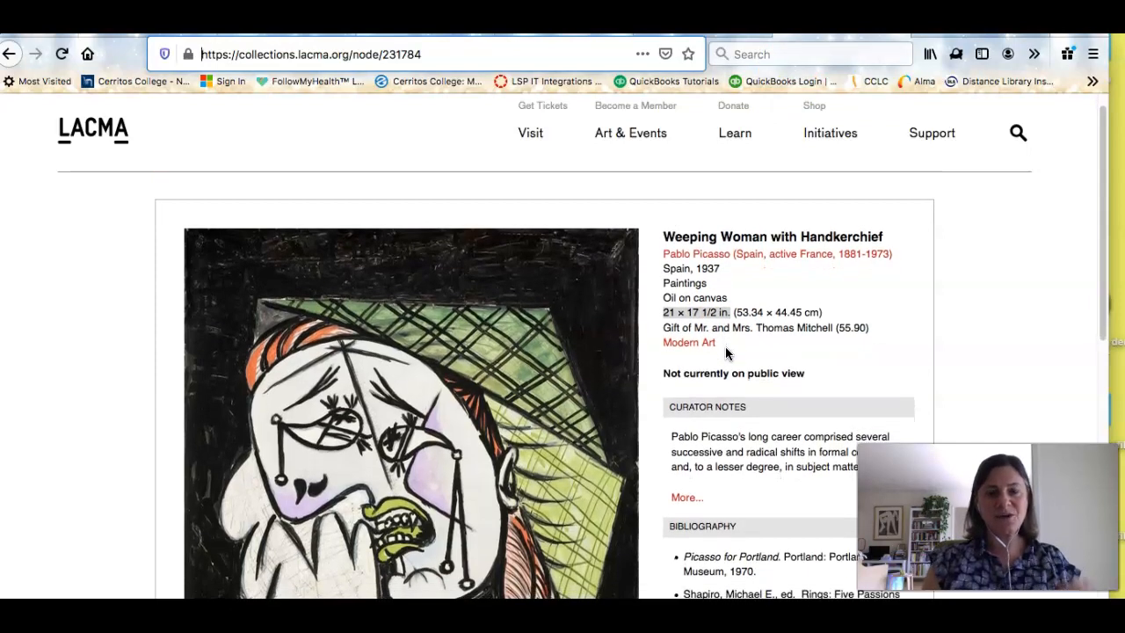
pyautogui.scroll(-3)
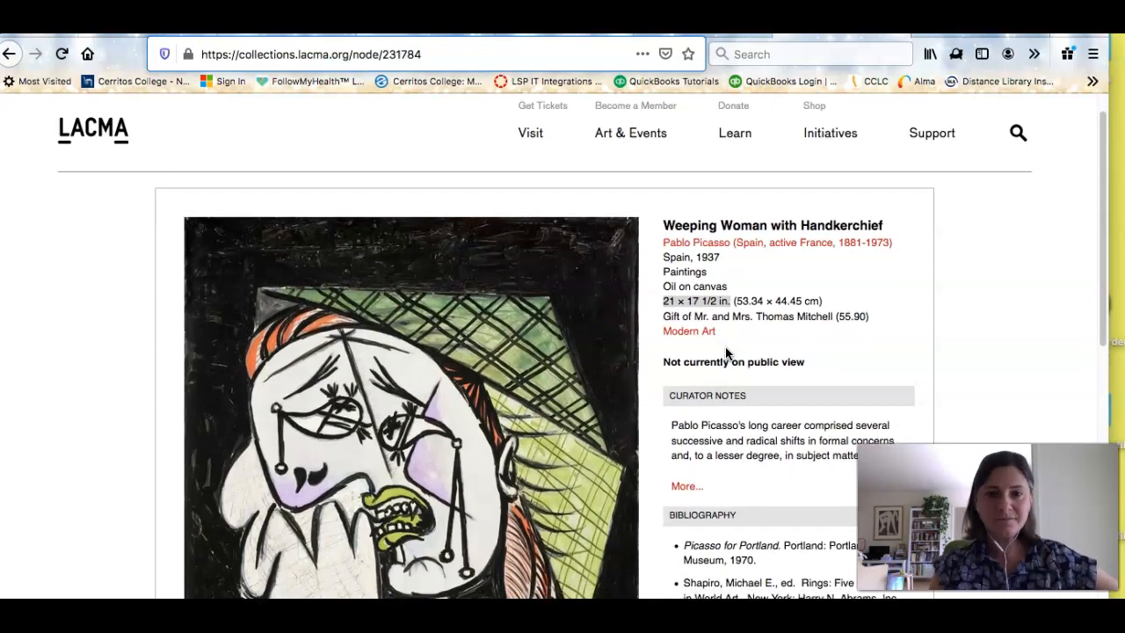
pyautogui.scroll(-3)
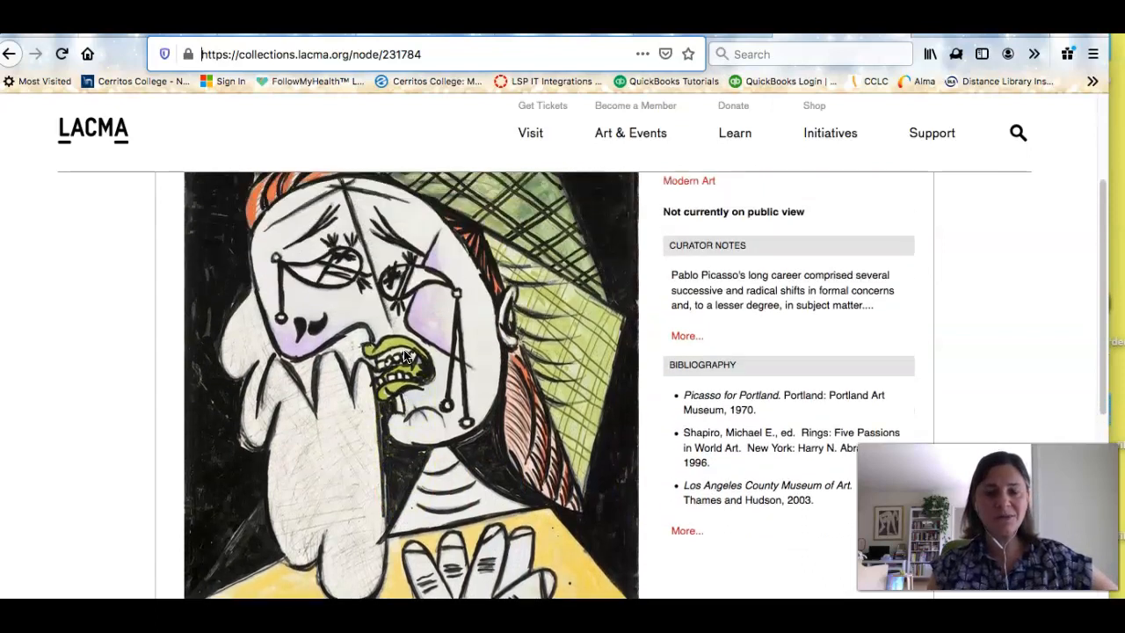
pyautogui.scroll(-3)
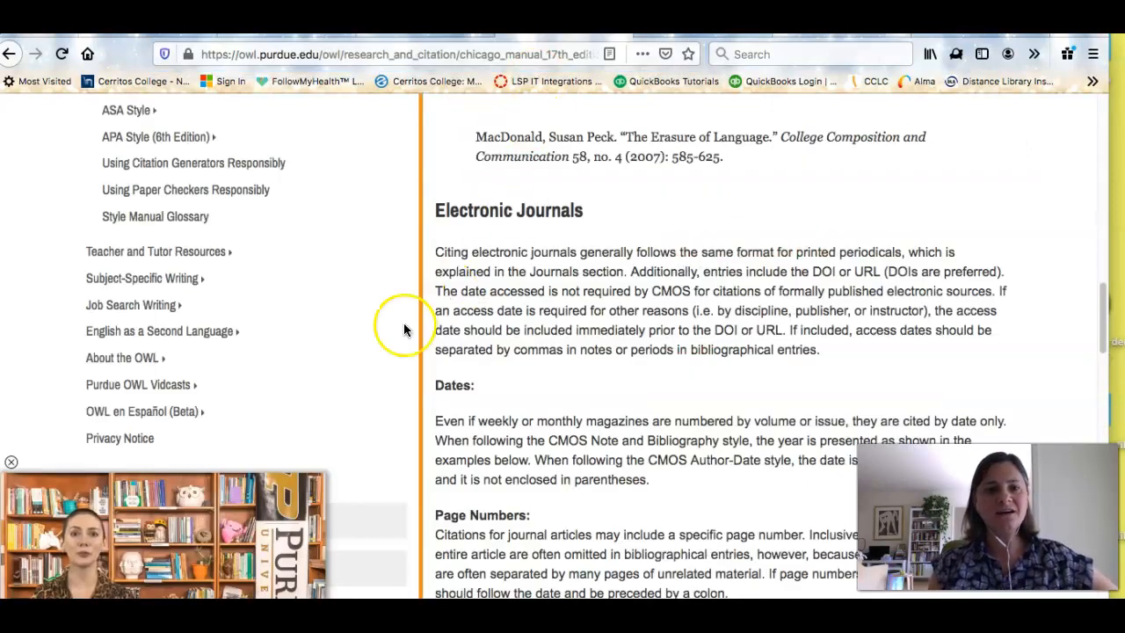
# Load the Chicago Miscellaneous Sources page and scroll down to its Visual Arts section
pyautogui.click(11, 461)
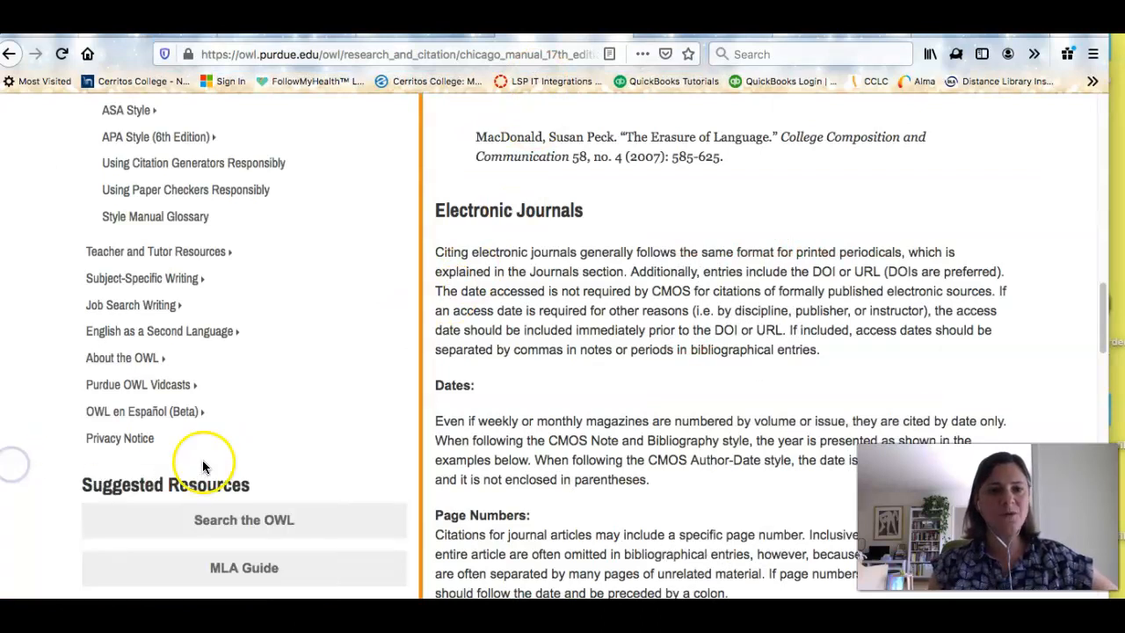
pyautogui.scroll(-3)
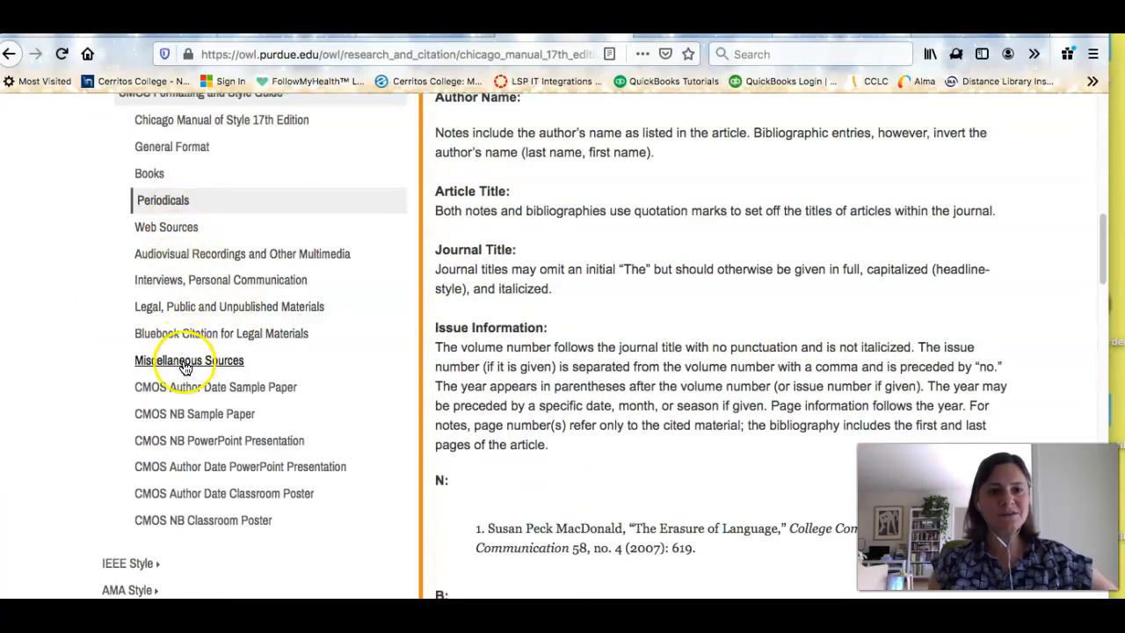
pyautogui.click(190, 359)
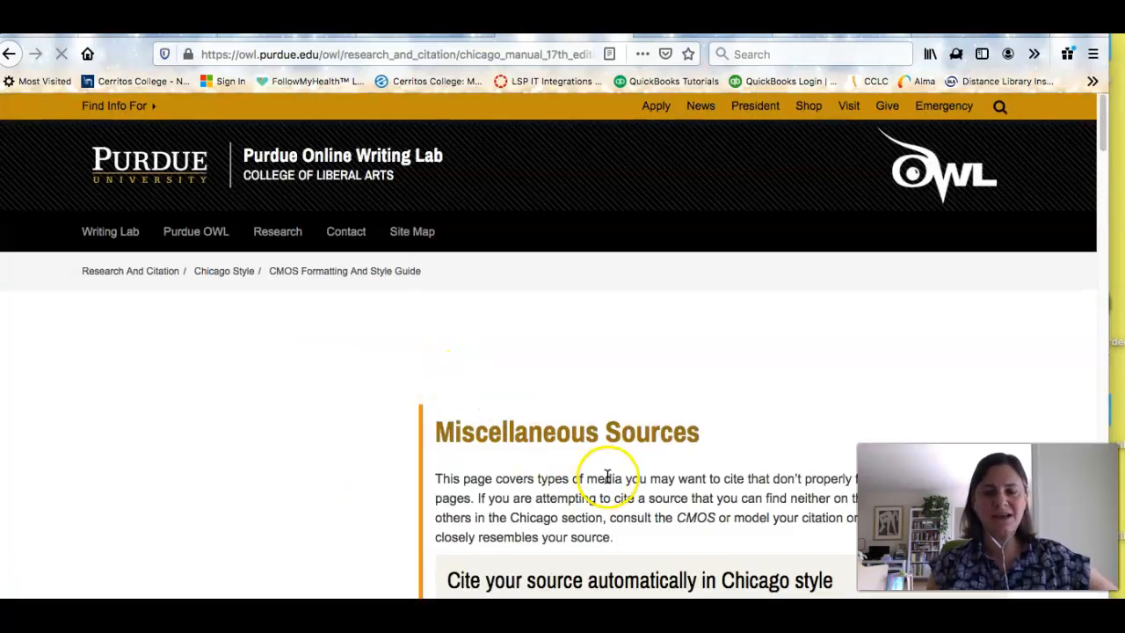
pyautogui.scroll(-3)
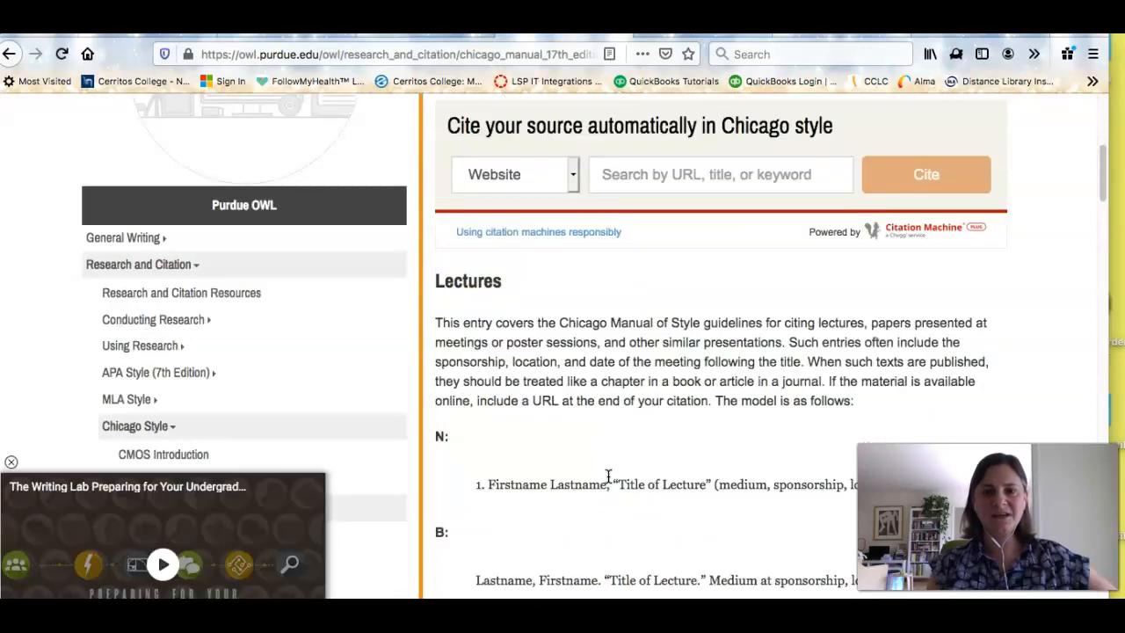
pyautogui.scroll(-3)
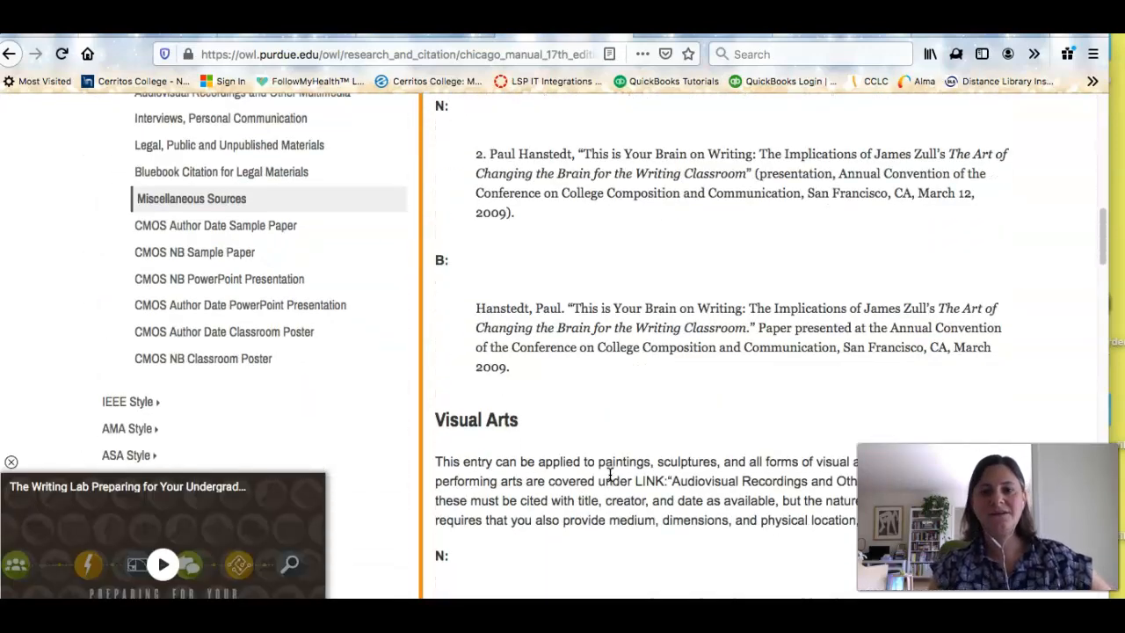
pyautogui.scroll(-3)
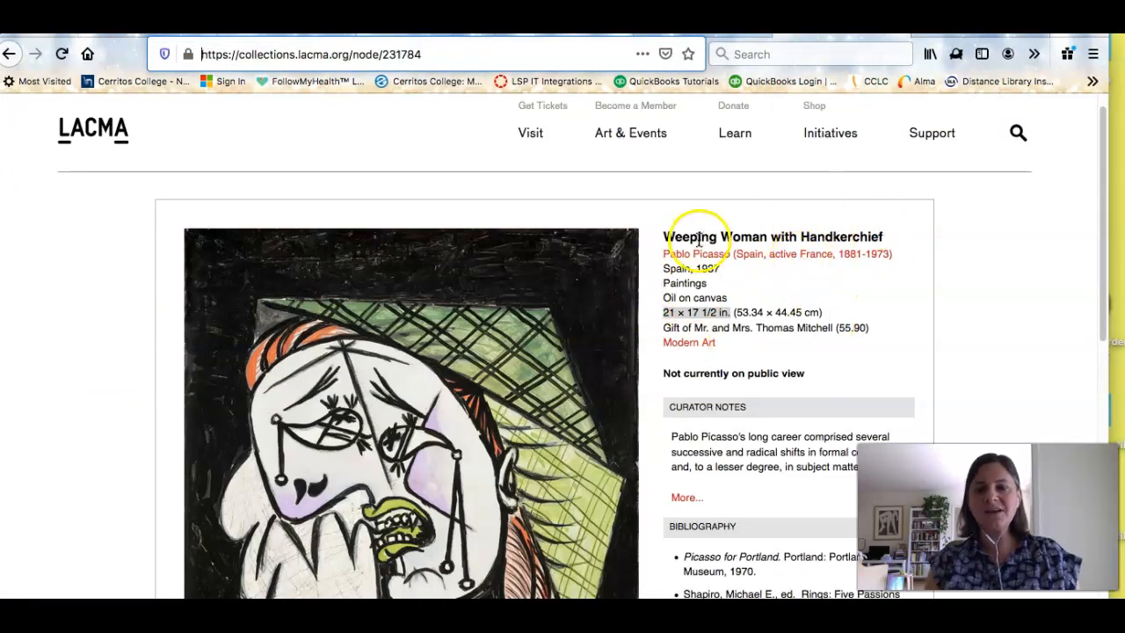
pyautogui.moveTo(97, 123)
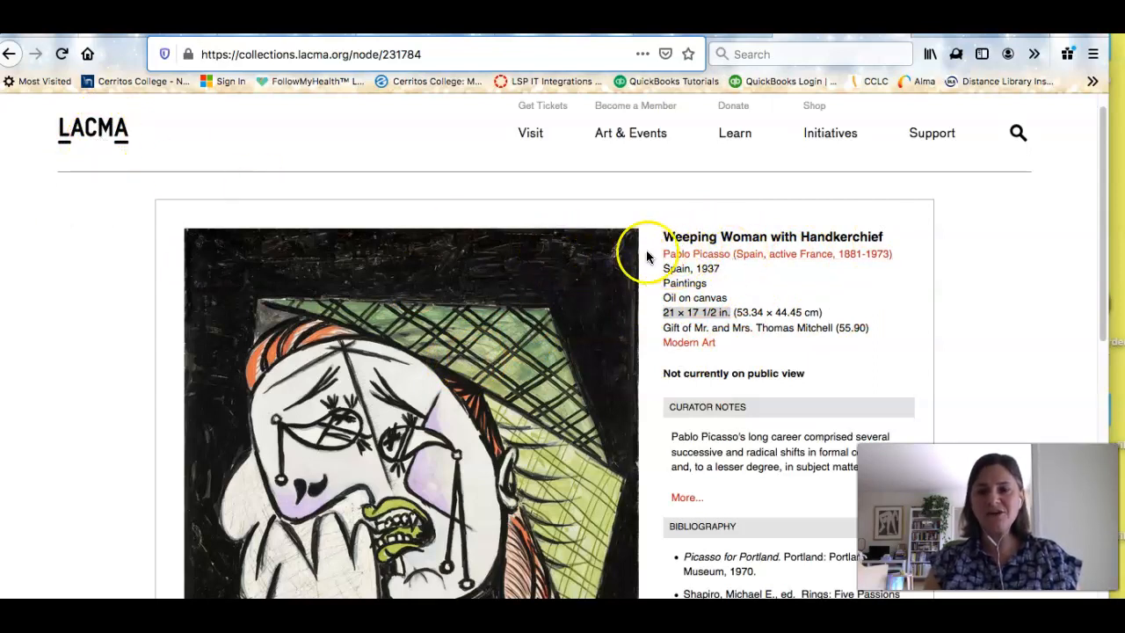
pyautogui.moveTo(703, 279)
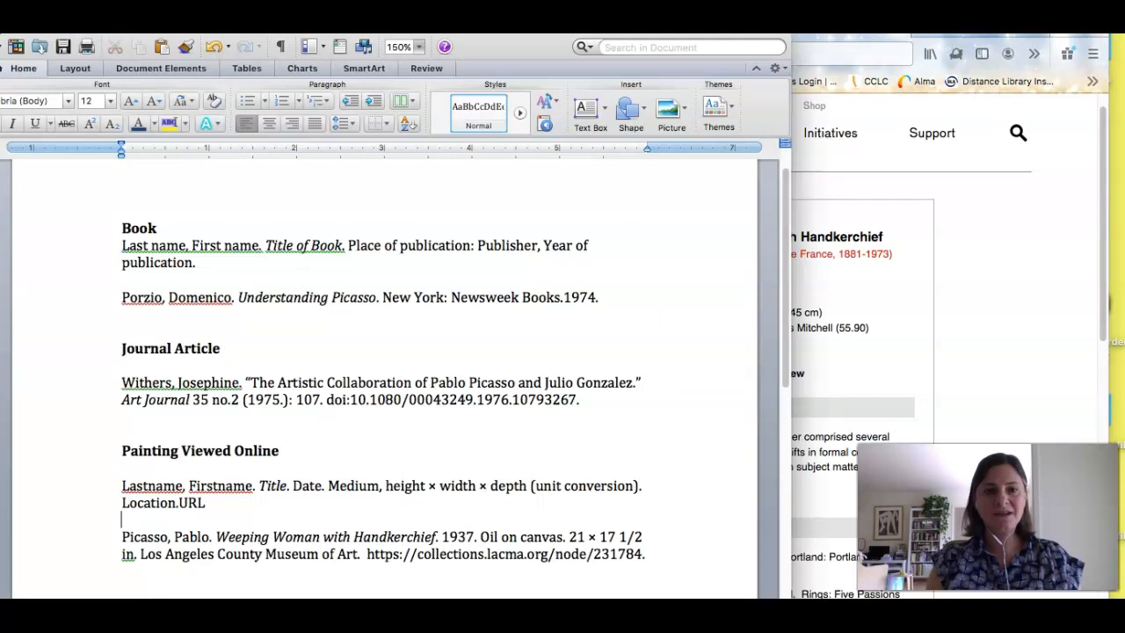
# Scroll down to review the Painting Viewed Online section with the Picasso LACMA entry
pyautogui.scroll(-3)
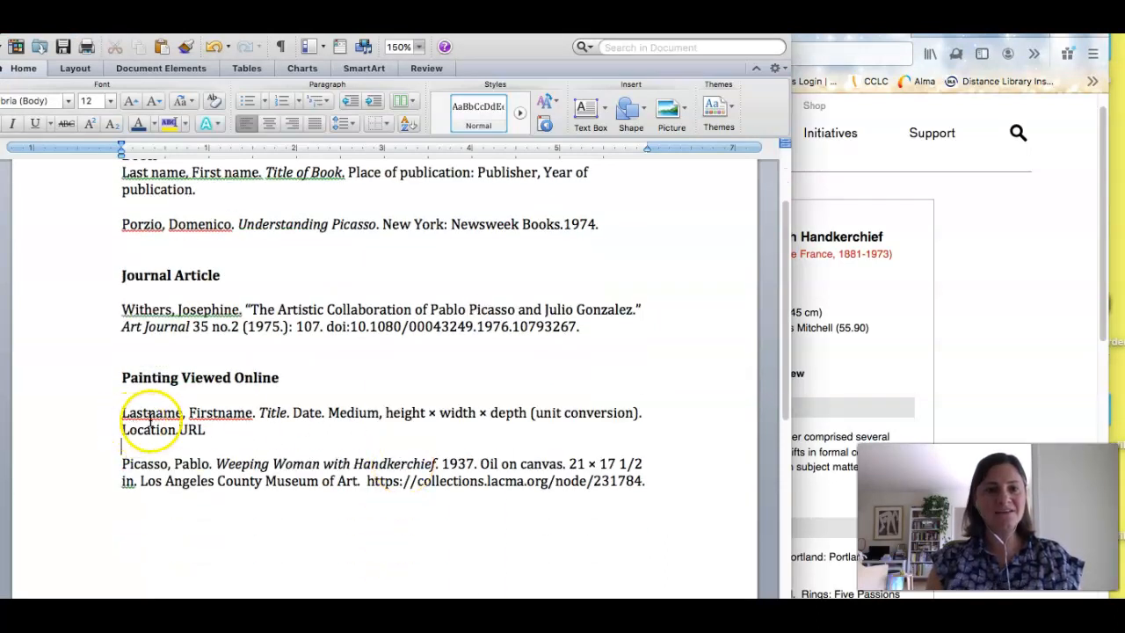